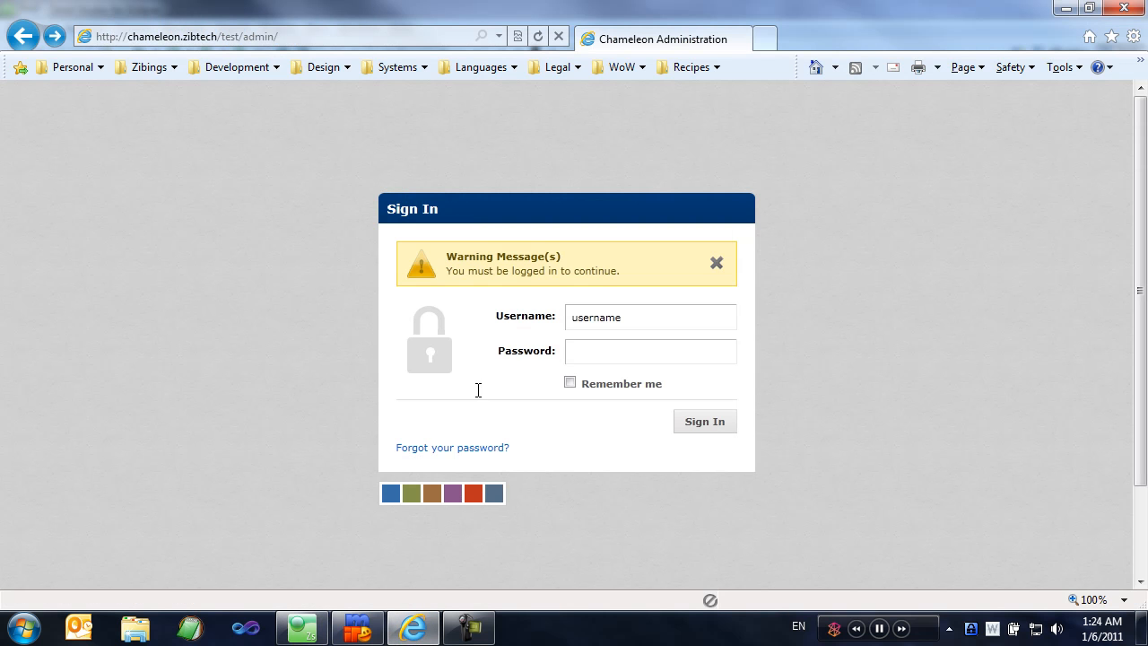
text(aserafe)
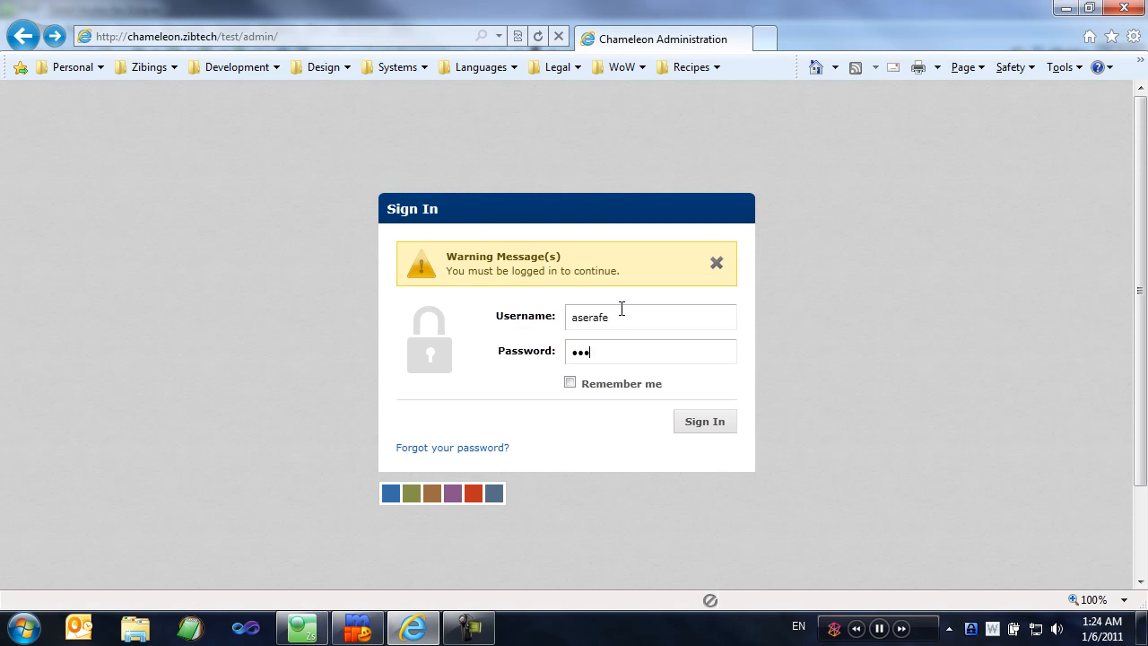
click(704, 421)
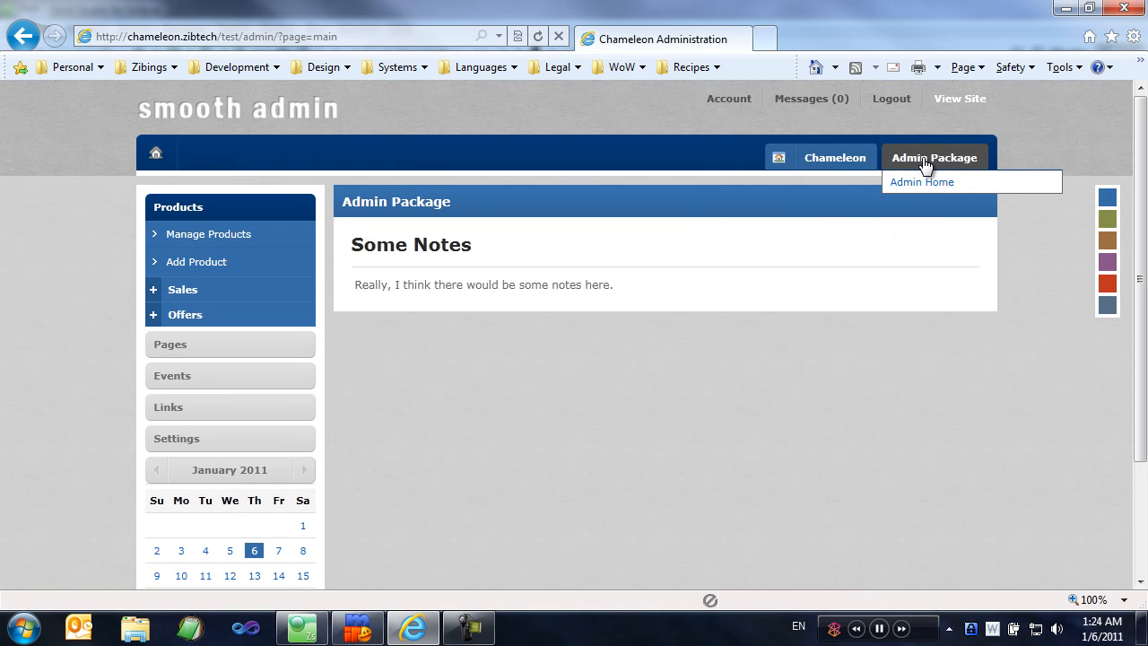
mouse_move(929, 181)
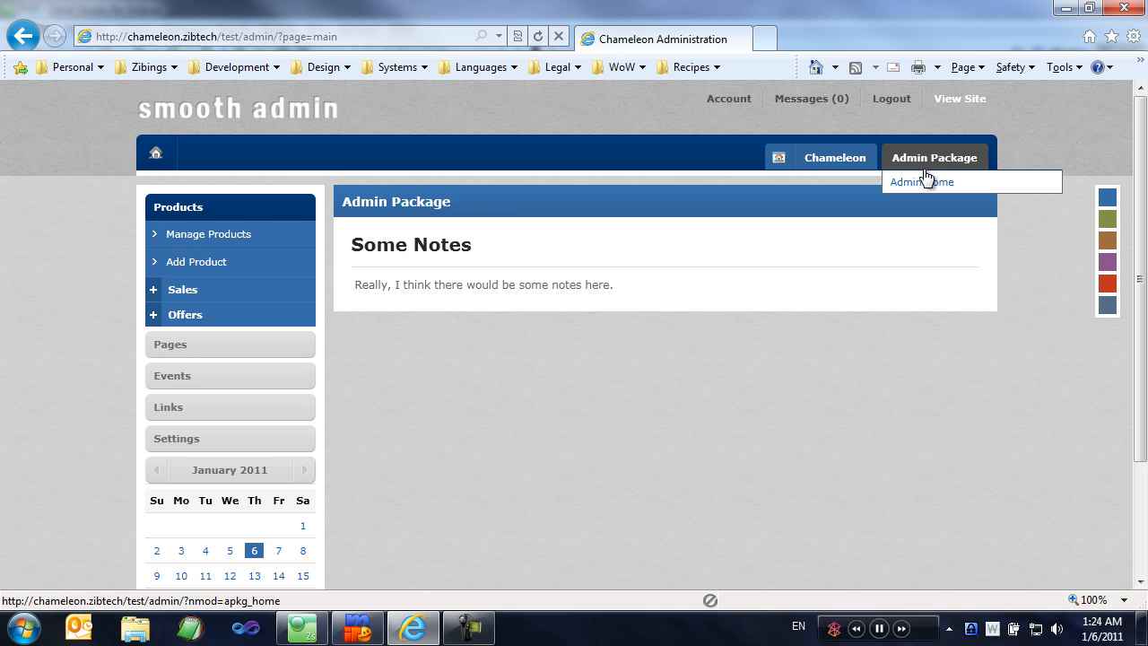
mouse_move(718, 246)
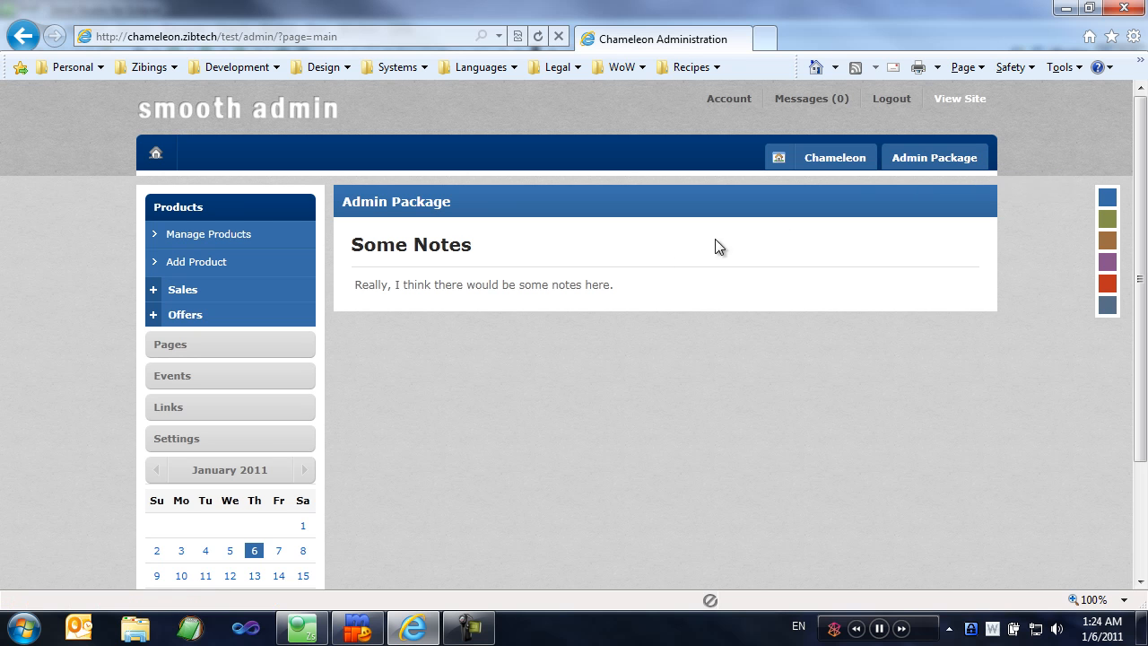
mouse_move(556, 308)
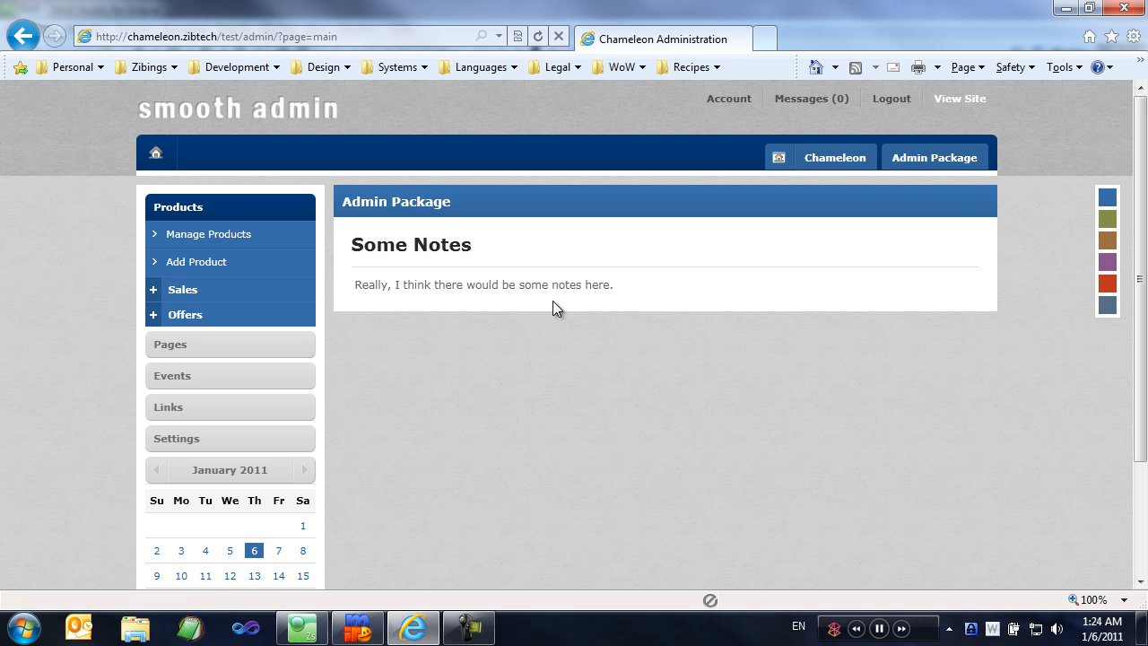
Step: Create a new folder named apkg_home inside the admin modules folder
click(302, 627)
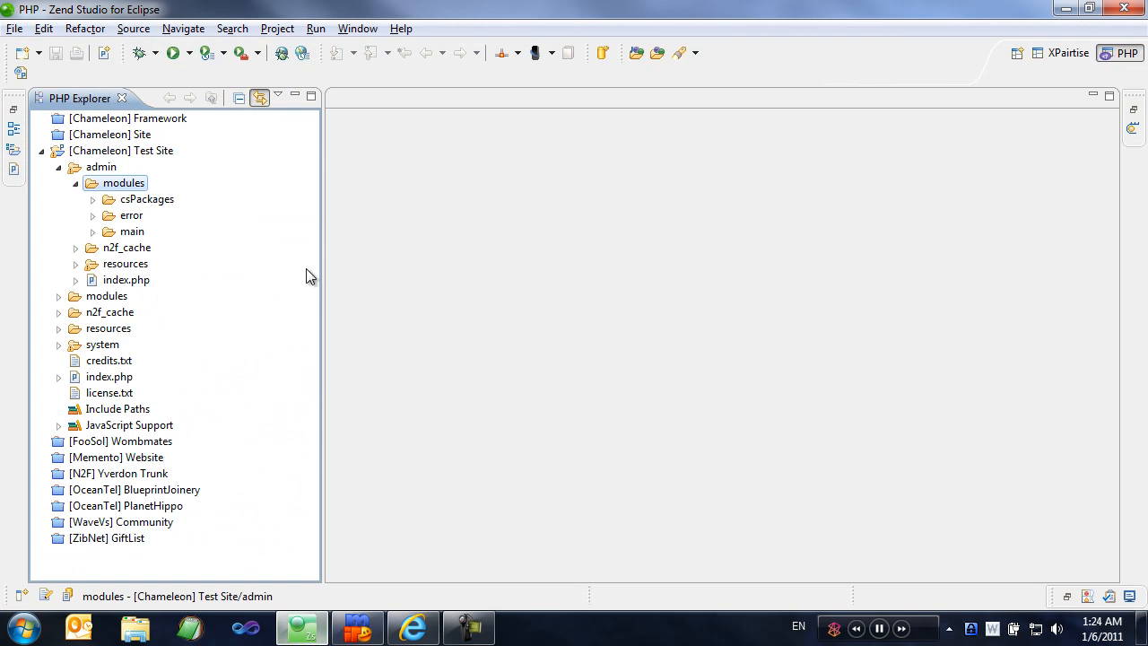
right_click(124, 183)
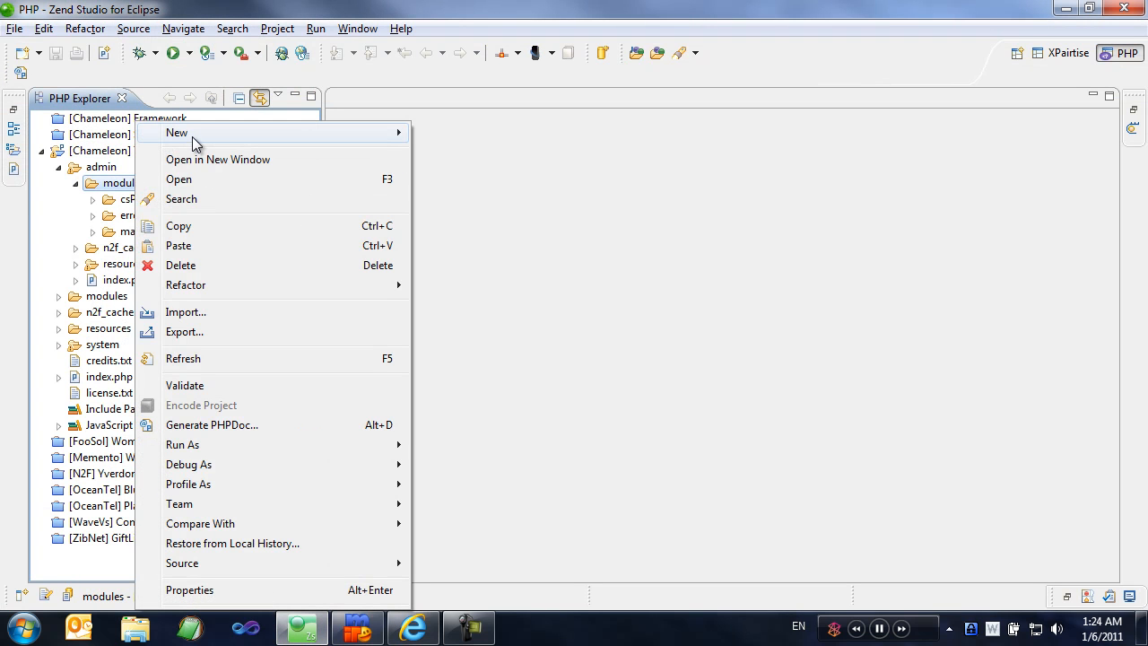
mouse_move(176, 132)
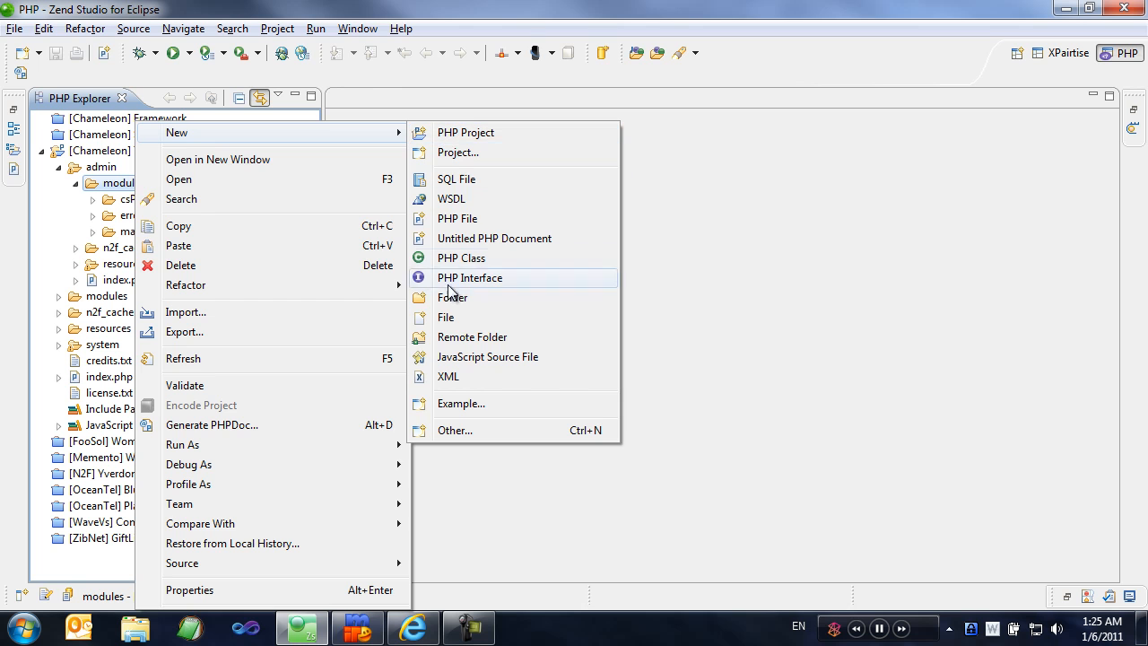
click(452, 297)
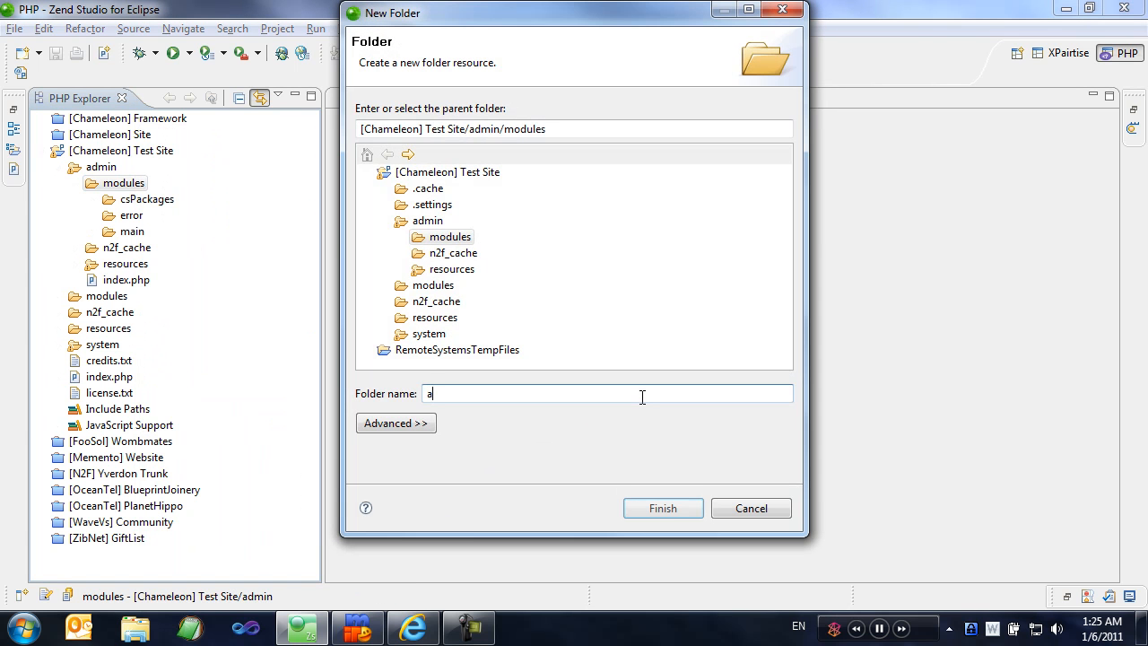
text(pkg_home)
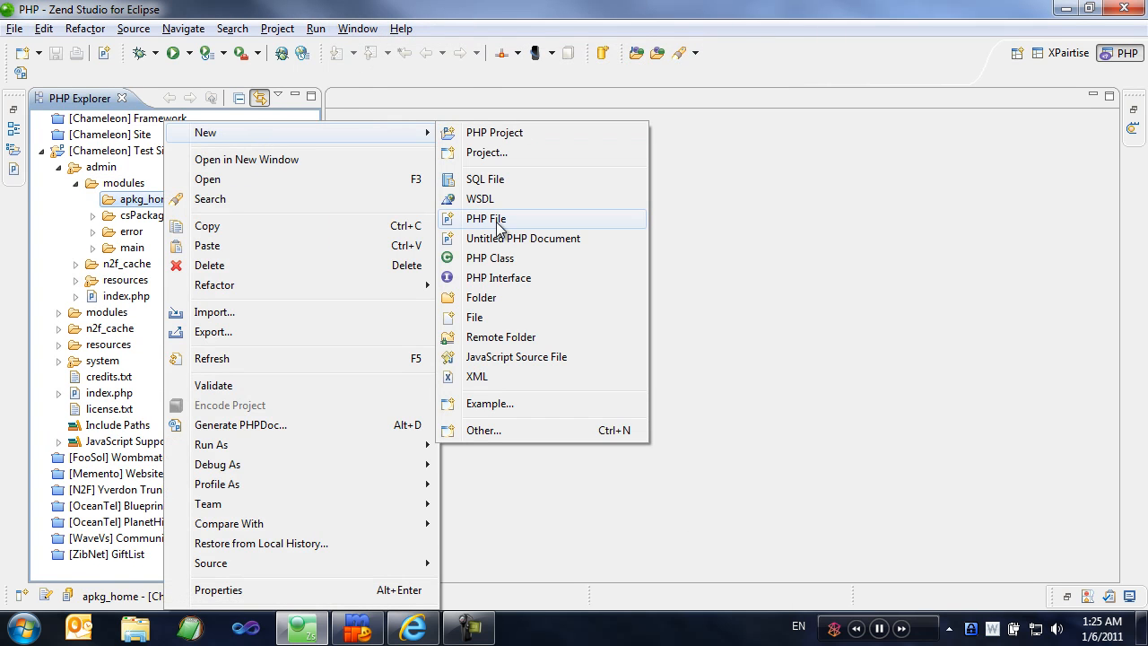
Step: Add a new PHP file page.php to apkg_home and place the cursor in its PHP block
click(485, 218)
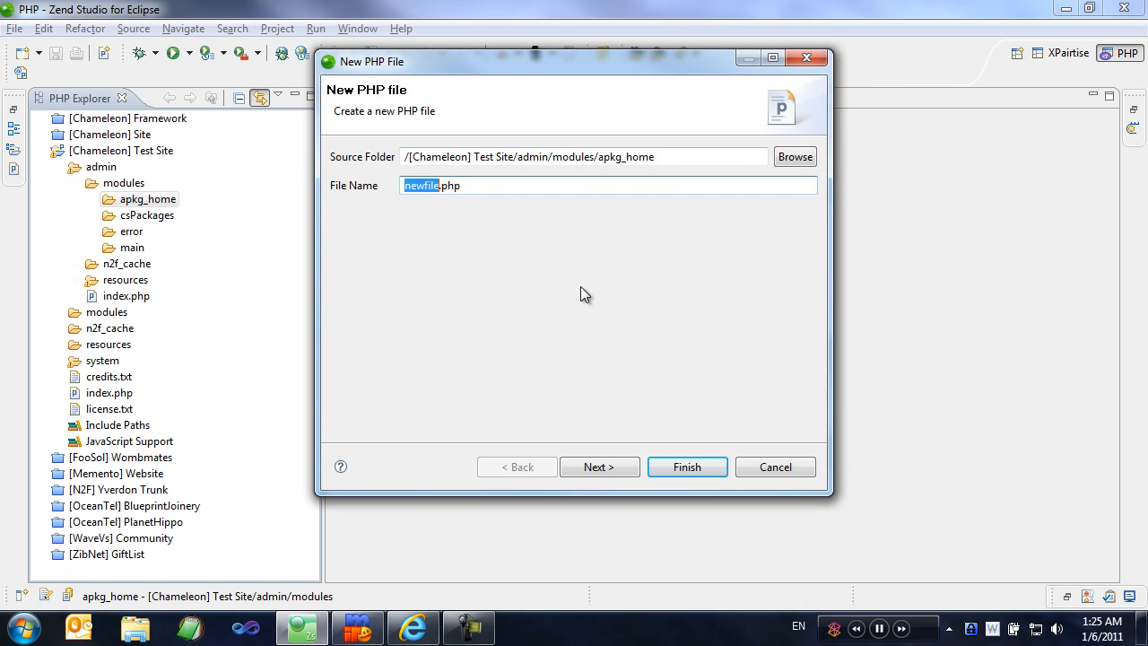
click(687, 467)
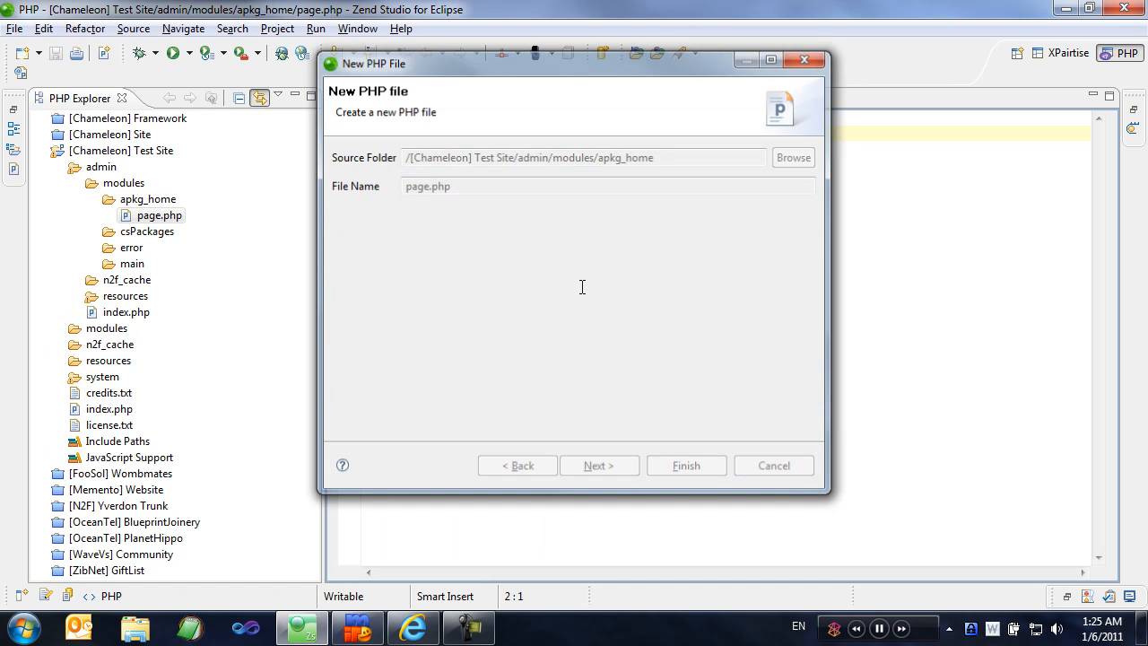
click(686, 466)
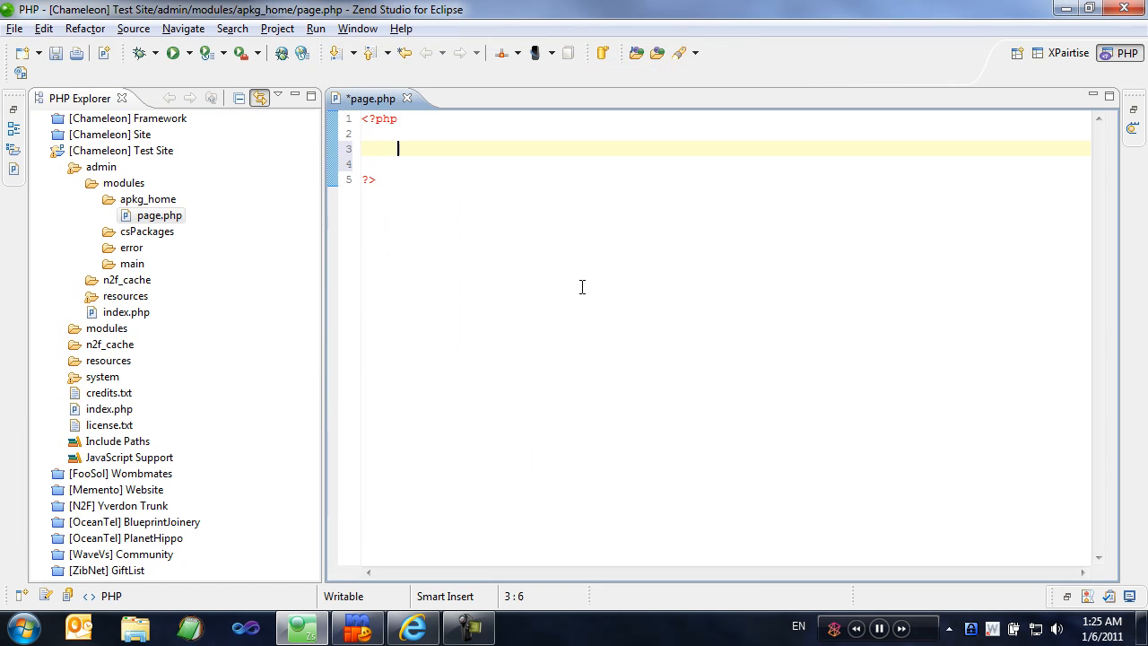
Step: Write $c = chameleon::getInstance(); and $c->setLayoutModule('main')->setLayoutFile(...) with code completion
text($)
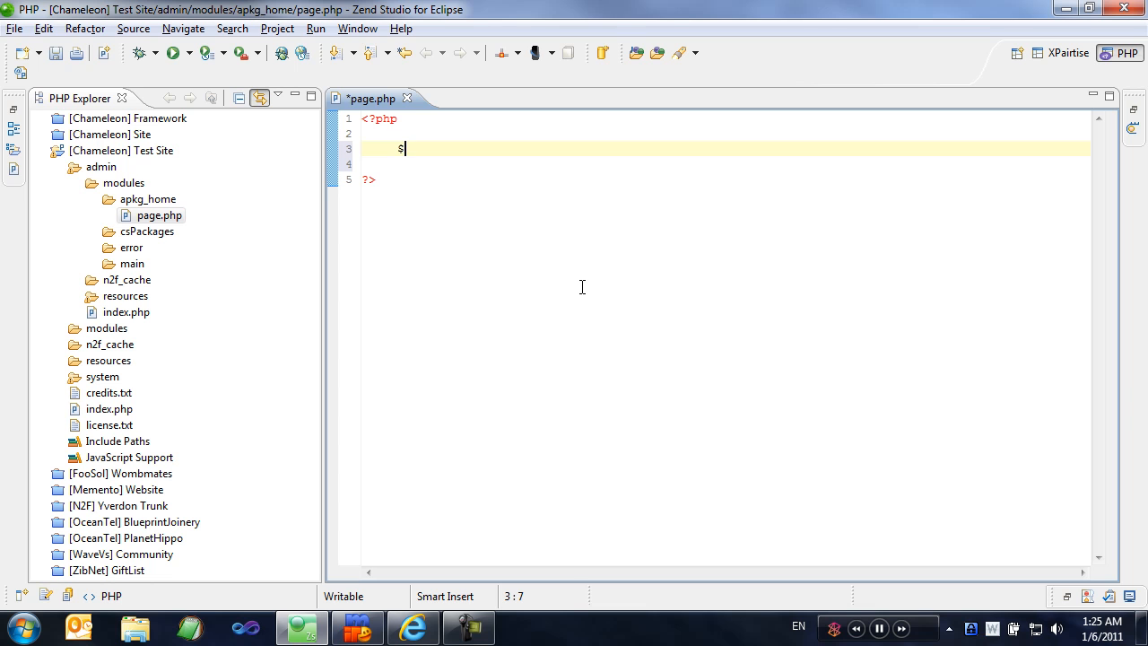
text(c = chameleon::)
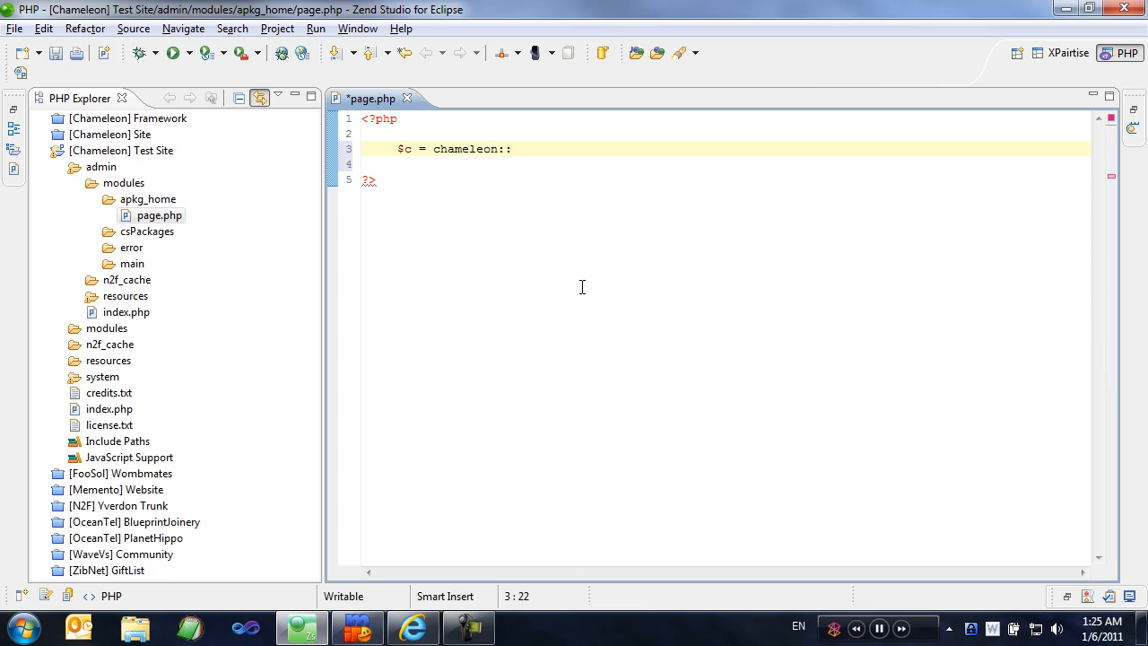
text(g)
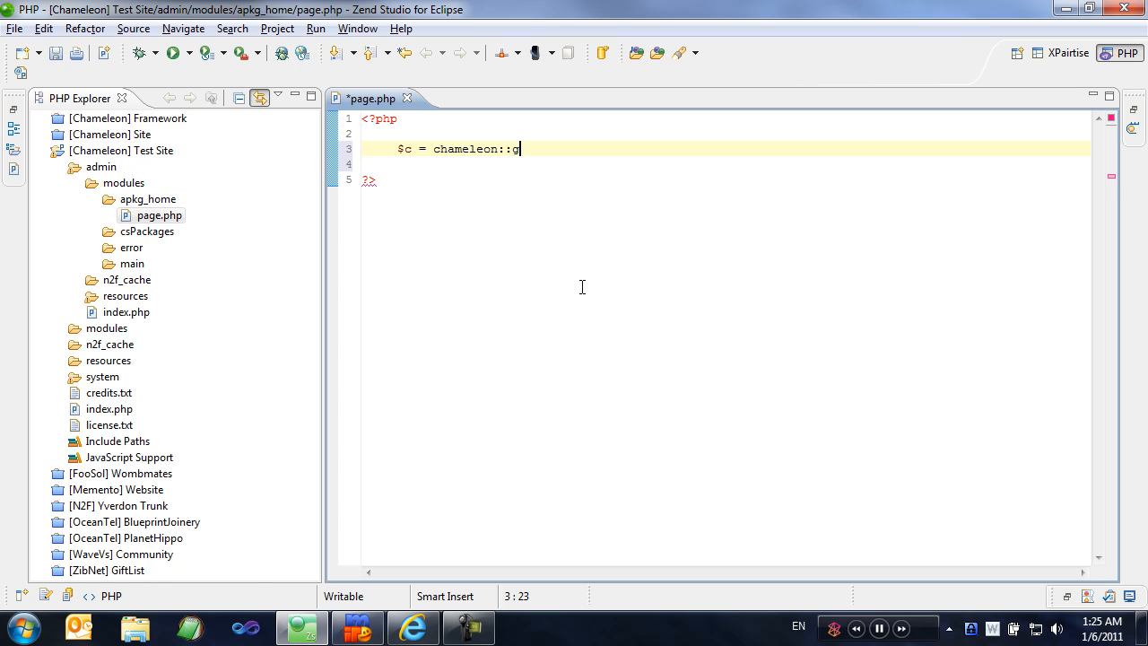
key(Ctrl+Space)
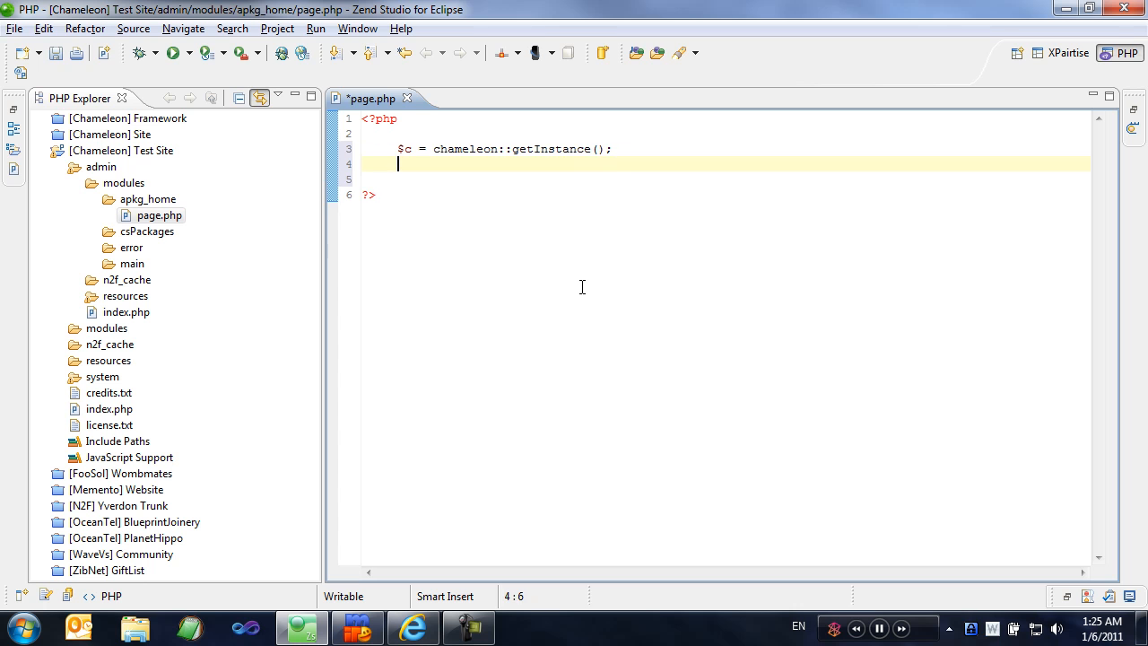
text($c->set)
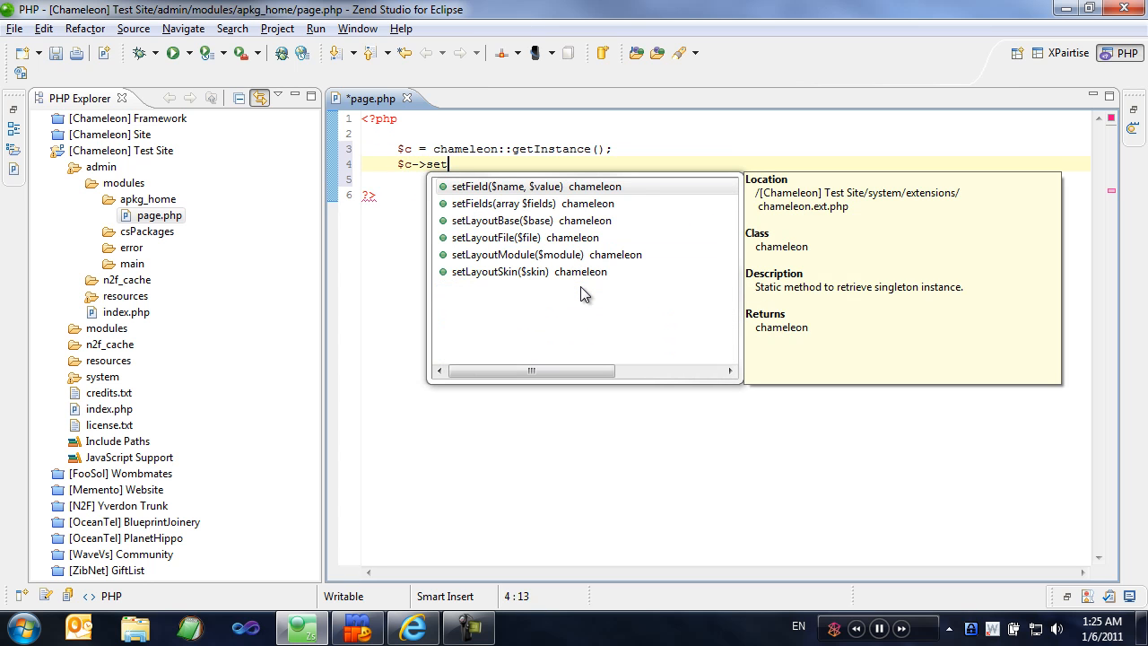
text(LayoutModule(')
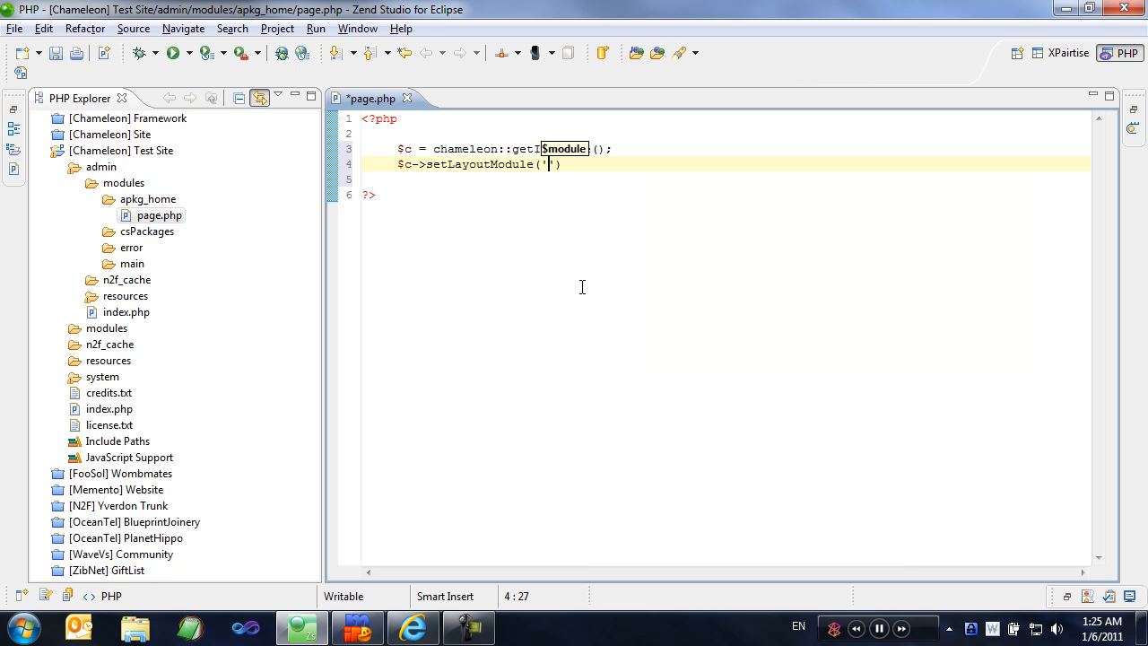
text(main')->)
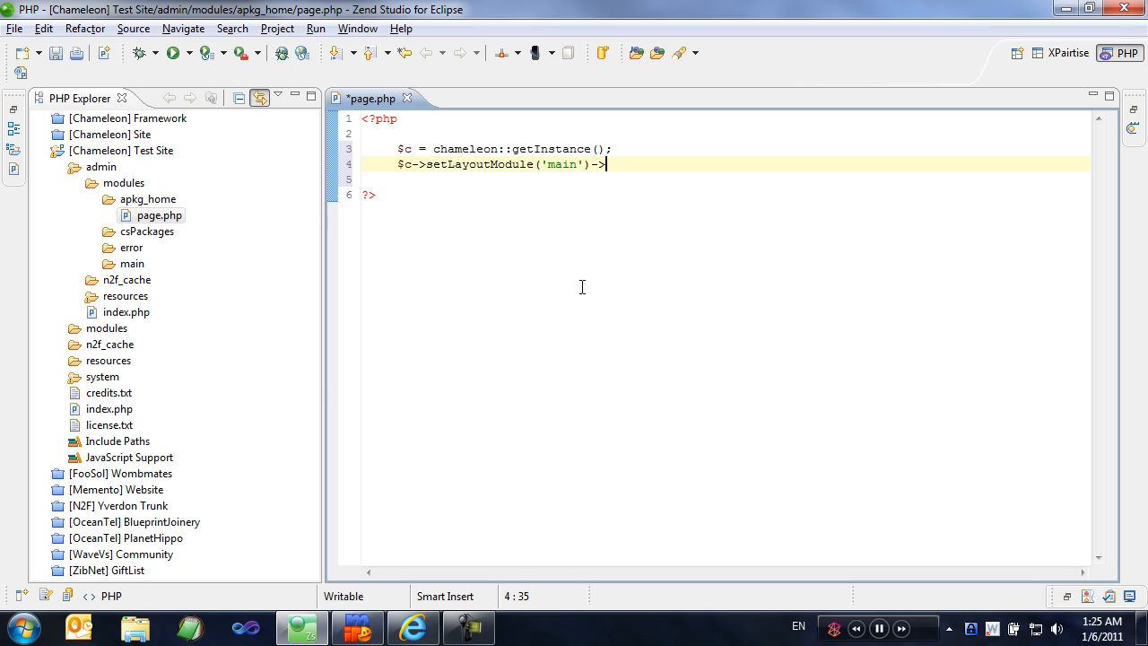
text(setLayoutF)
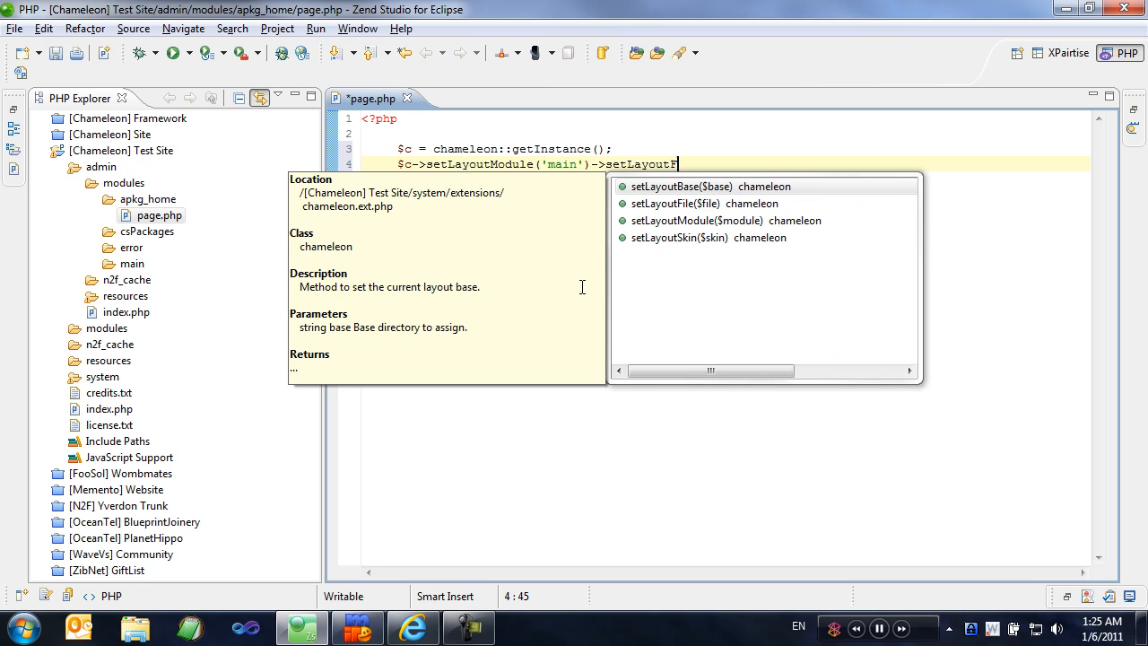
click(701, 202)
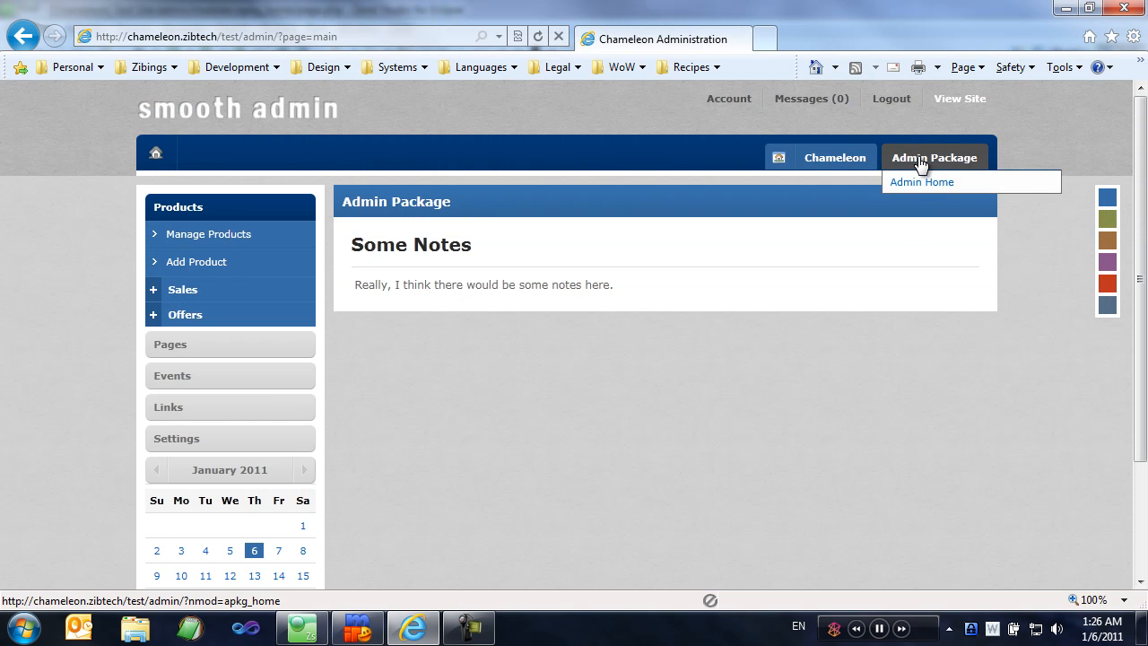
Step: Load the apkg_home admin page (?nmod=apkg_home), showing the <%PageTitle%> placeholder title
click(921, 181)
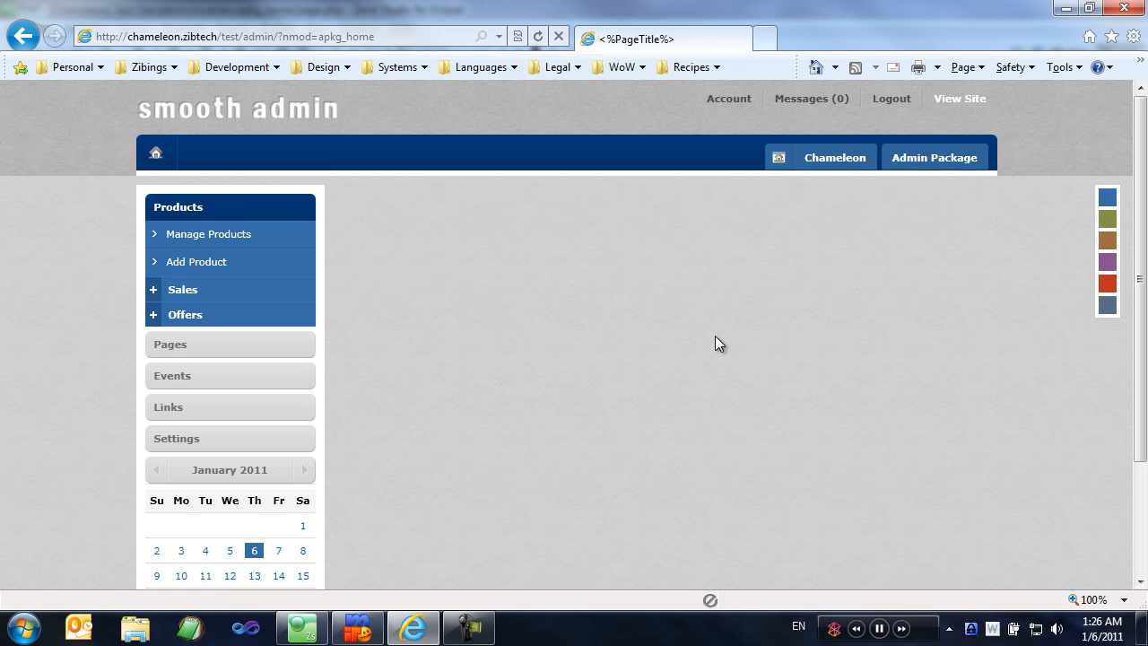
mouse_move(714, 336)
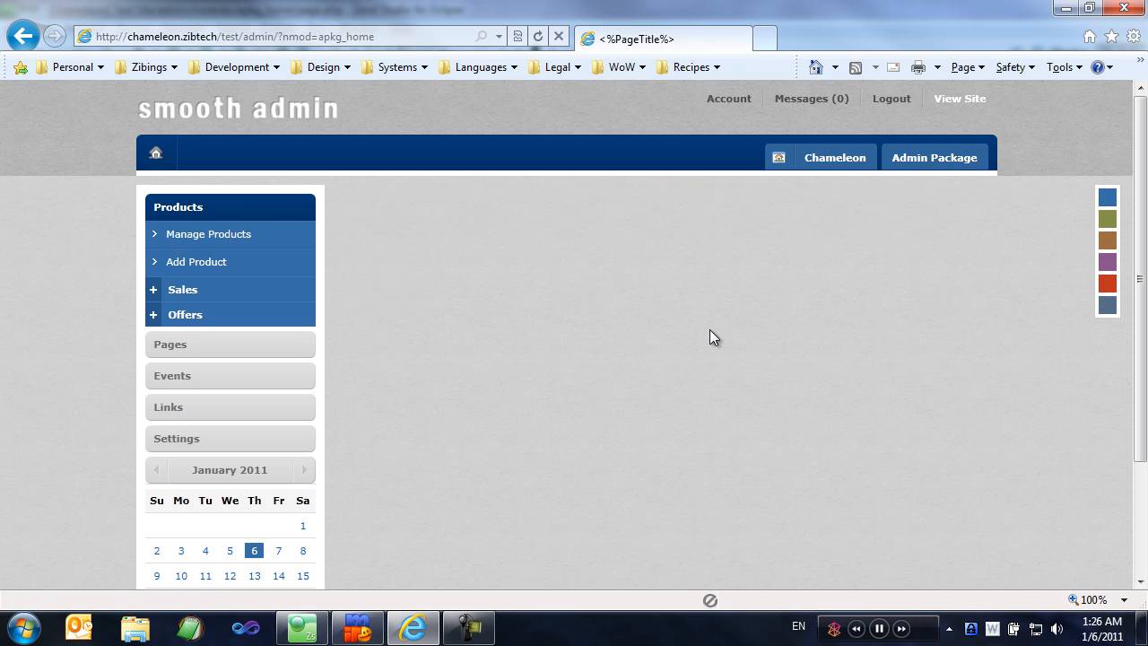
mouse_move(701, 321)
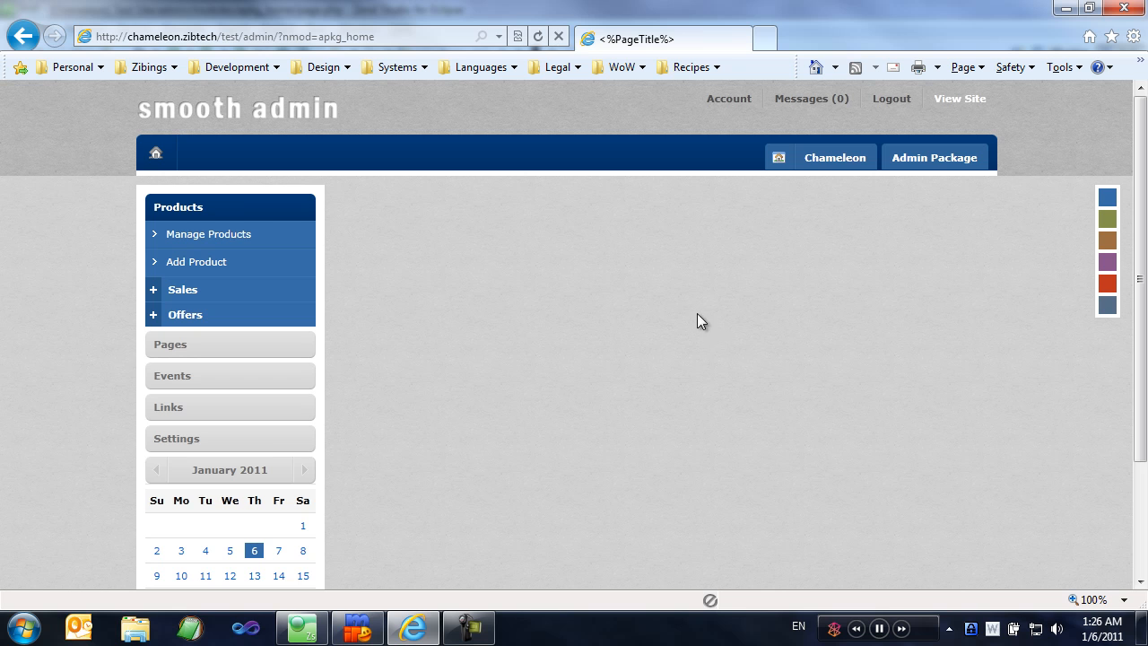
mouse_move(654, 228)
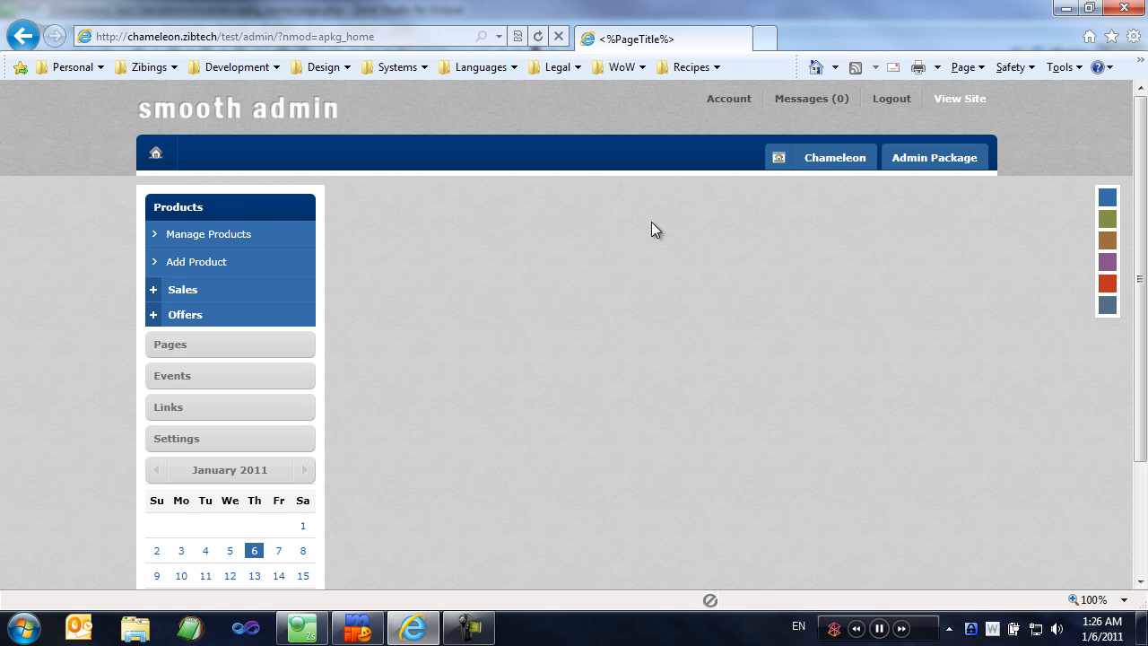
mouse_move(646, 40)
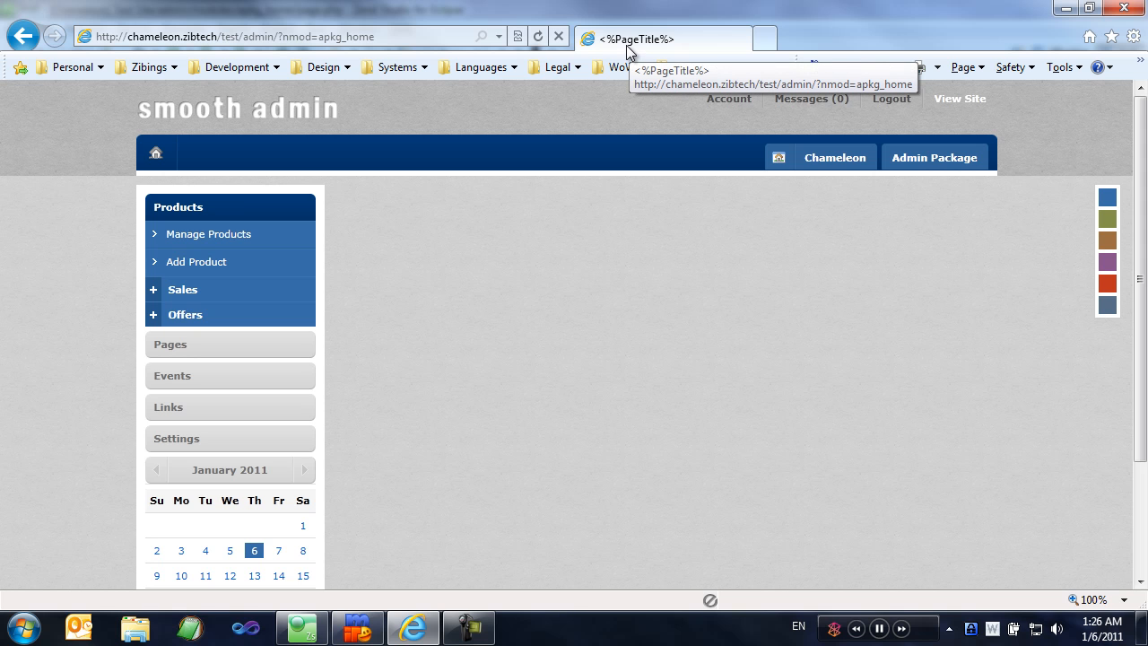
mouse_move(607, 224)
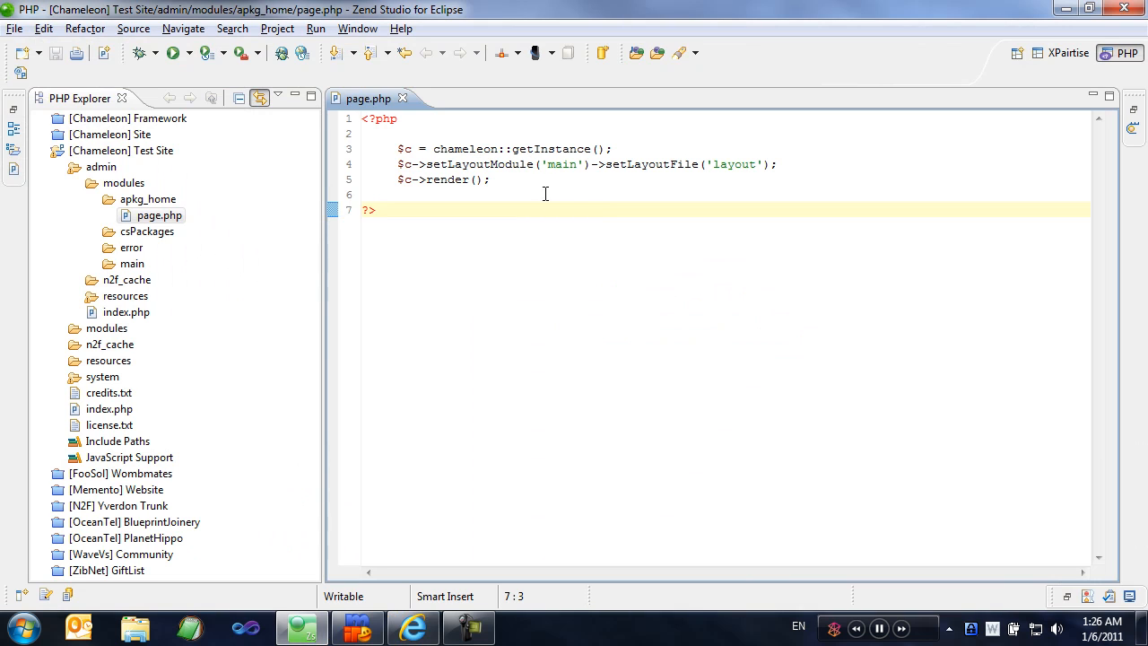
Step: Add $c->setField('PageTitle', 'Admin Package'); above the render call in page.php
text($)
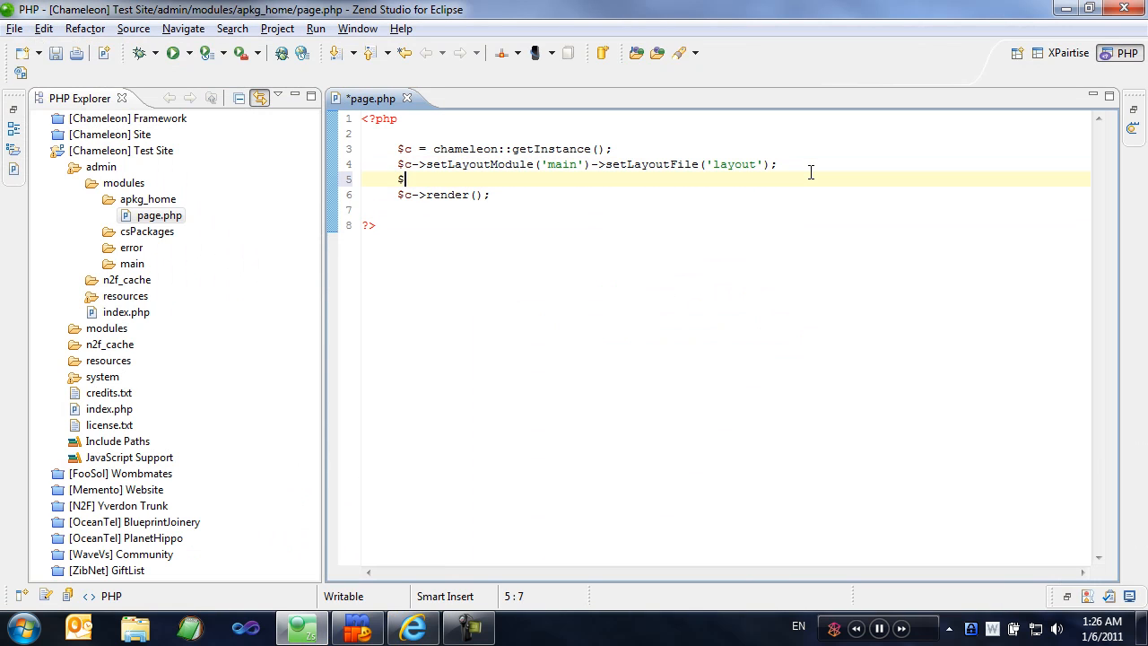
text(c->)
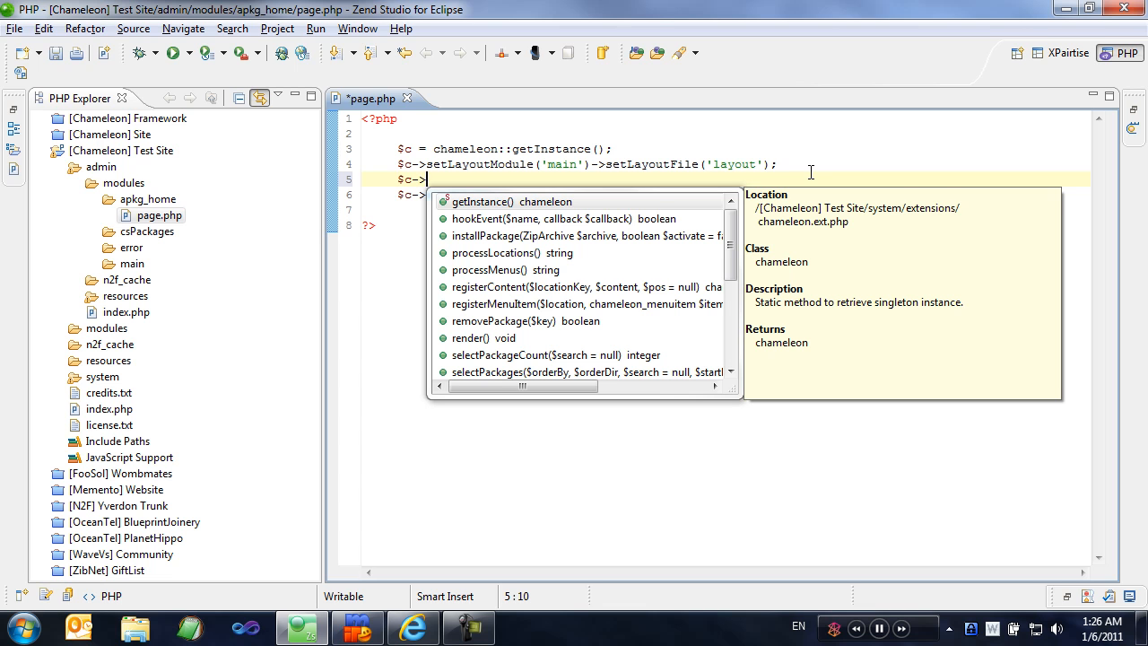
text(setField('Pa)
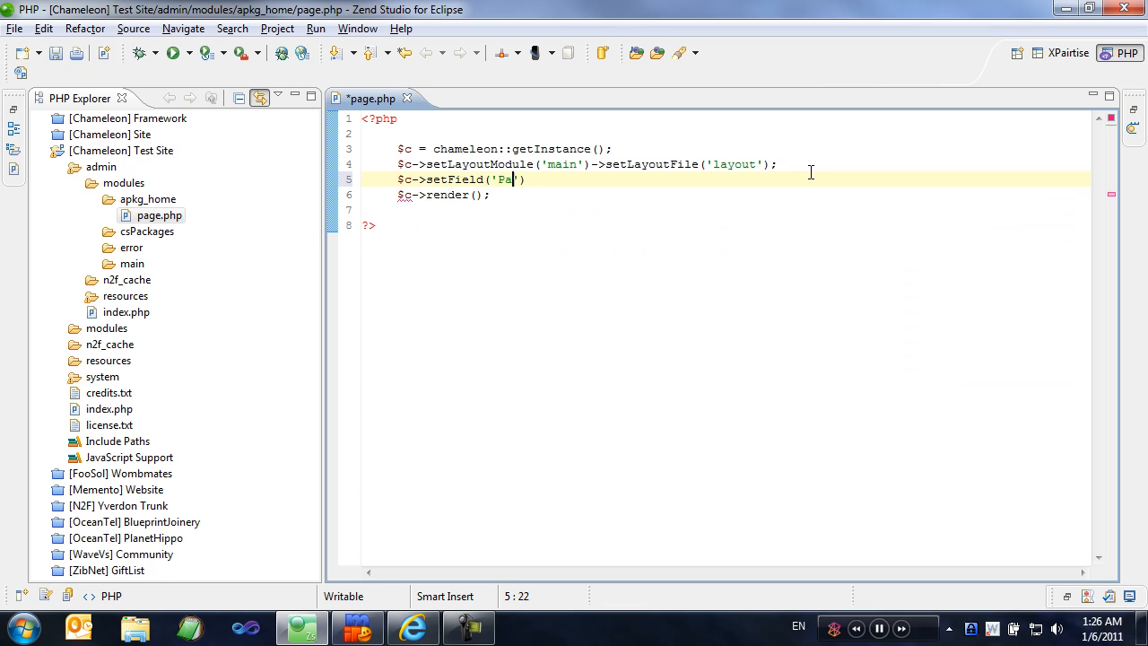
text(geTitle', 'Ad)
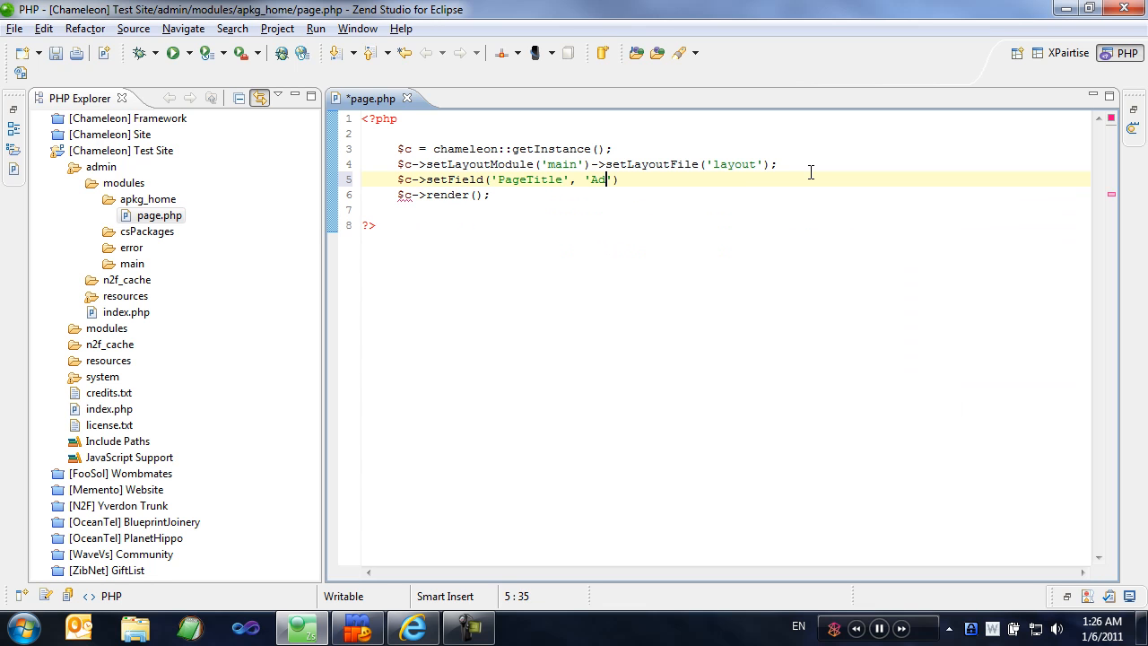
text(min Package)
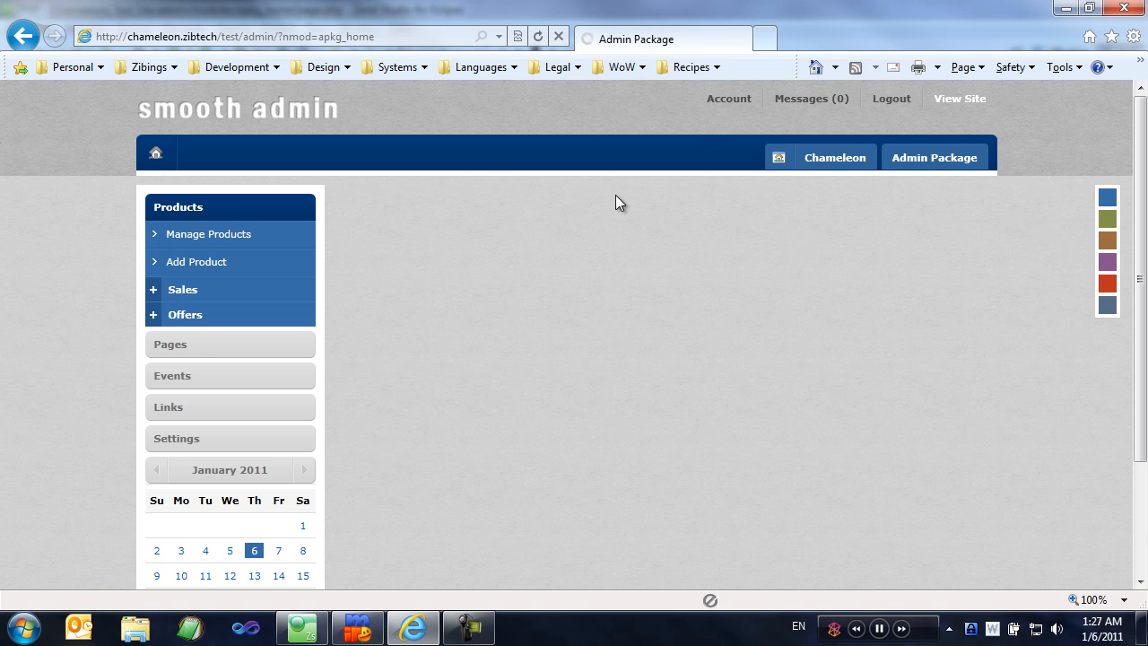
mouse_move(617, 248)
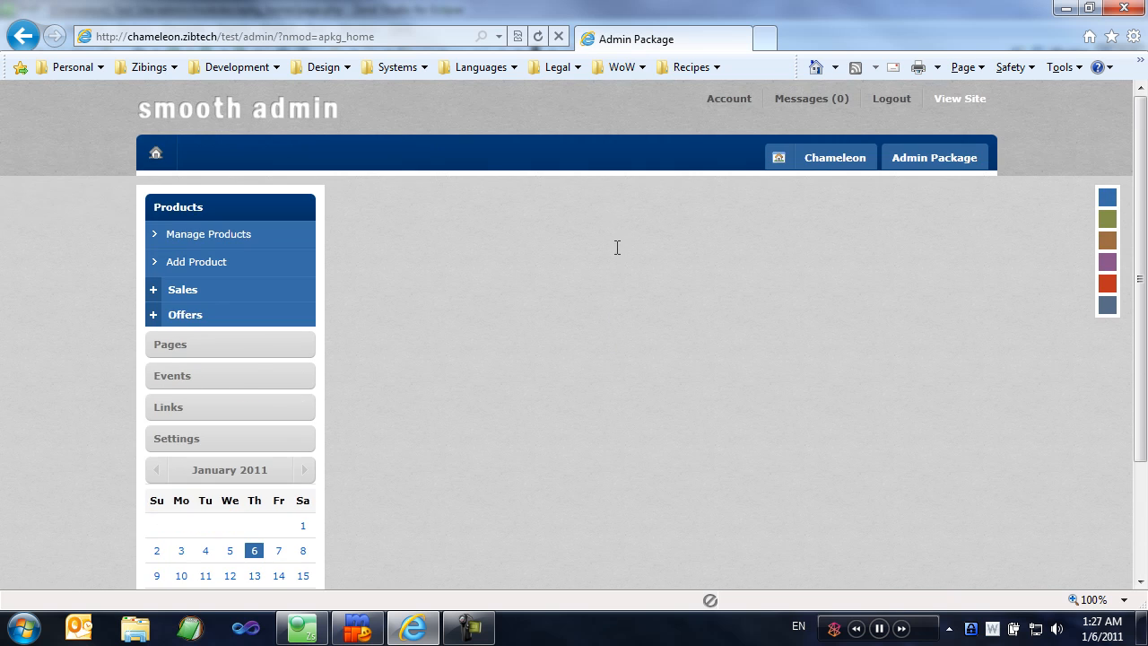
Step: Switch windows to check the reloaded admin page's Admin Package title
click(302, 627)
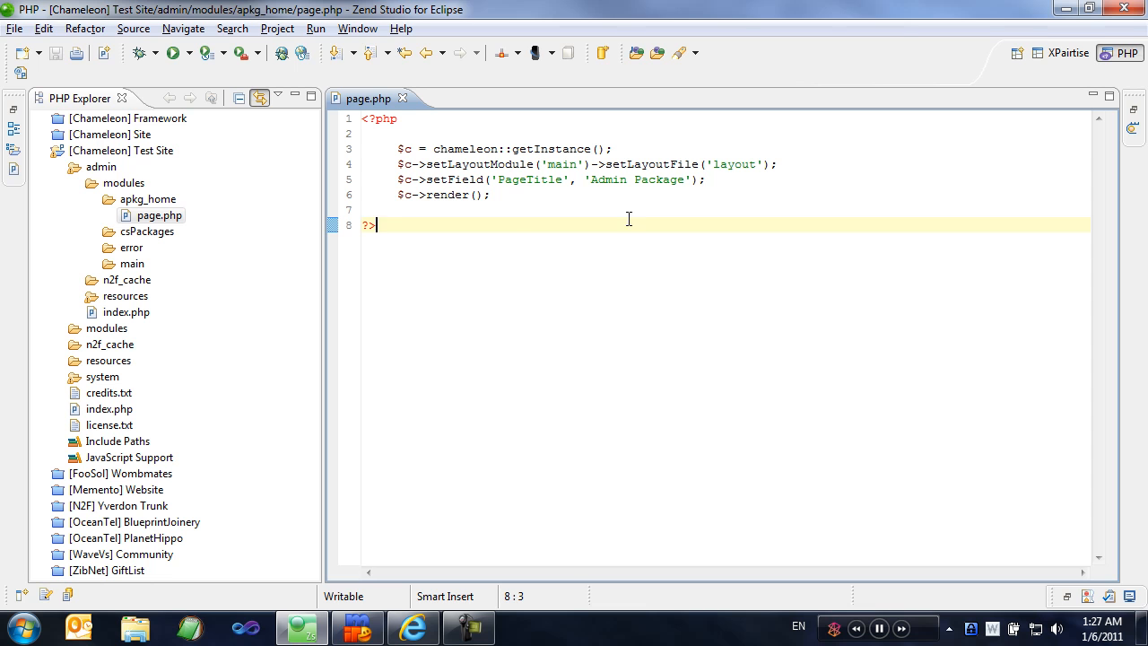
click(561, 180)
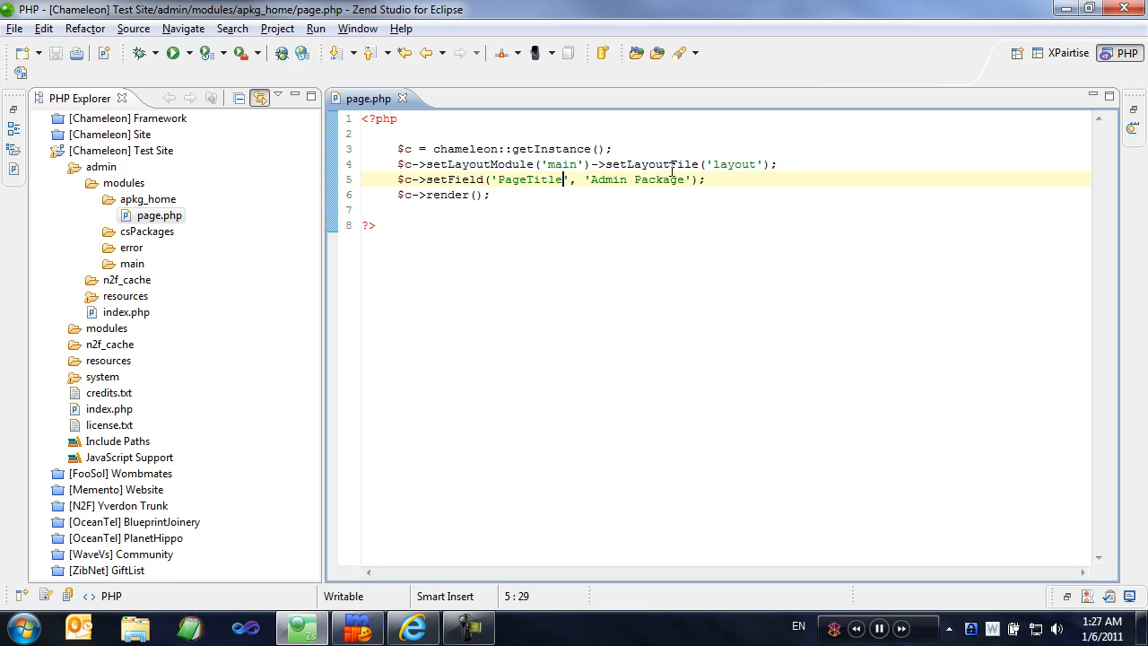
mouse_move(682, 164)
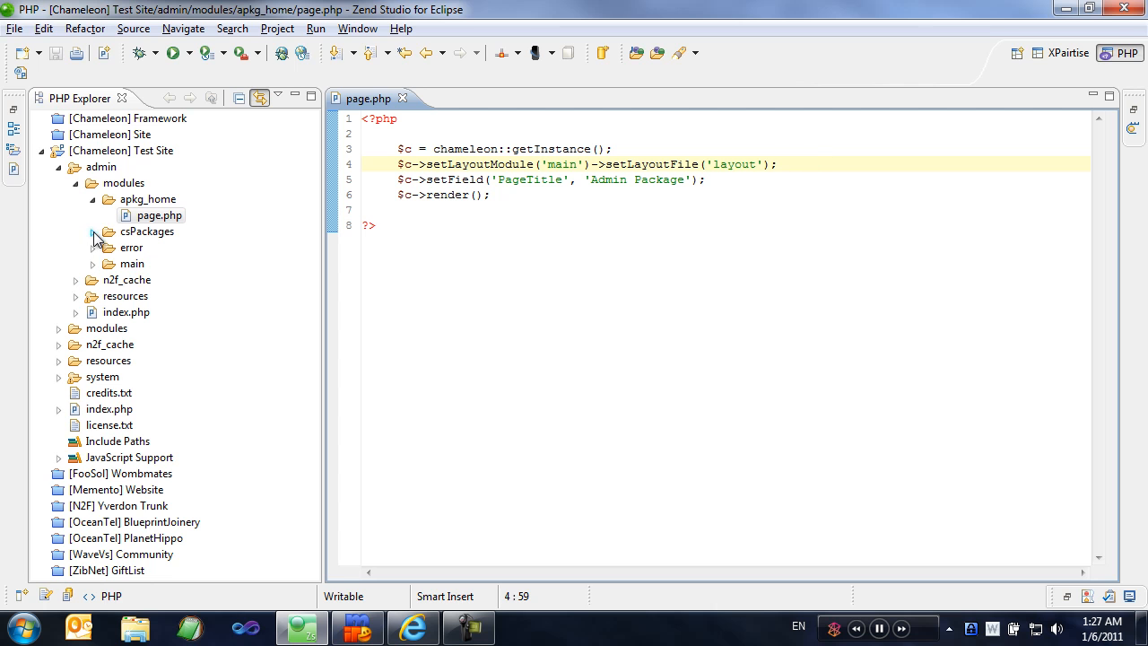
Step: Open the csPackages module's page.php and scroll through its code
double_click(147, 230)
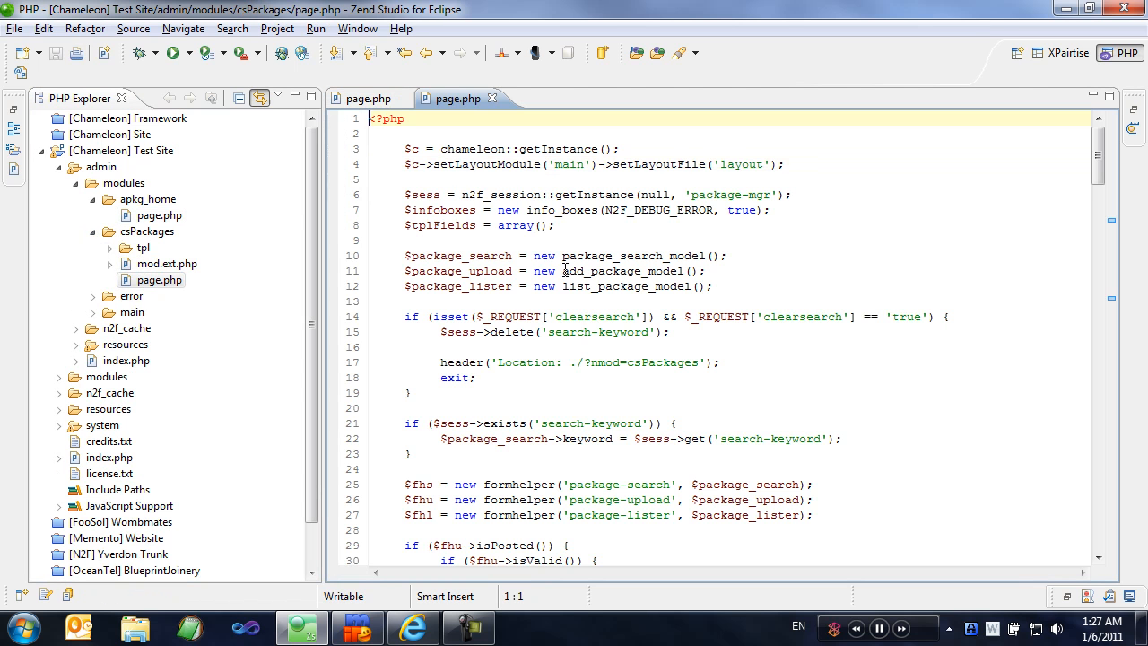
scroll(down, 3)
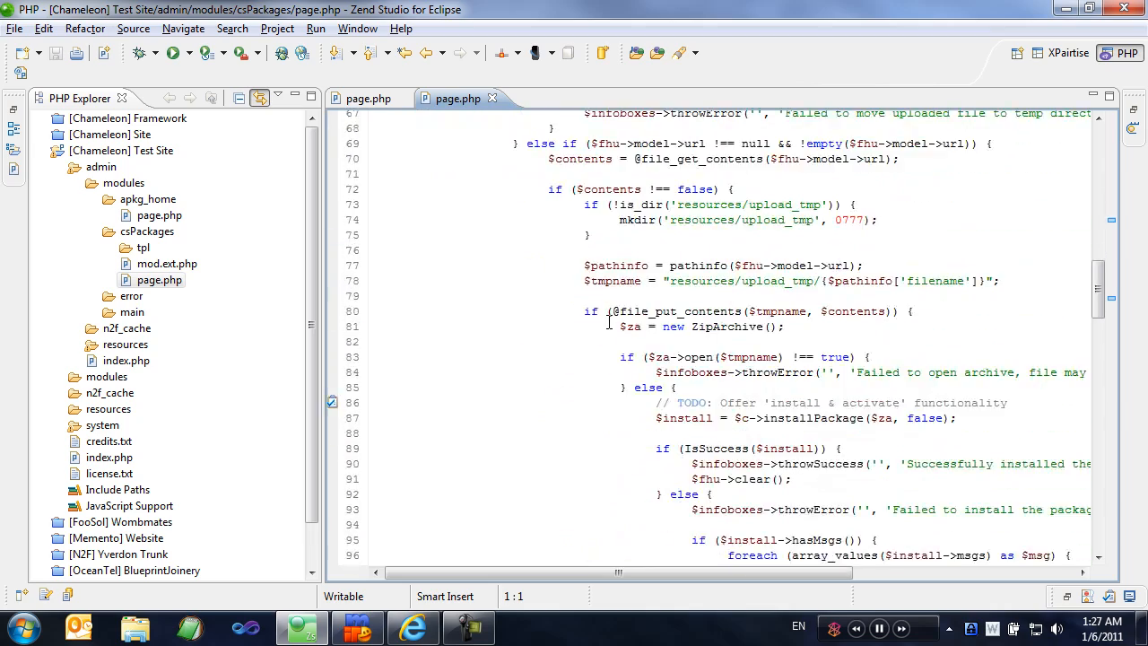
scroll(down, 3)
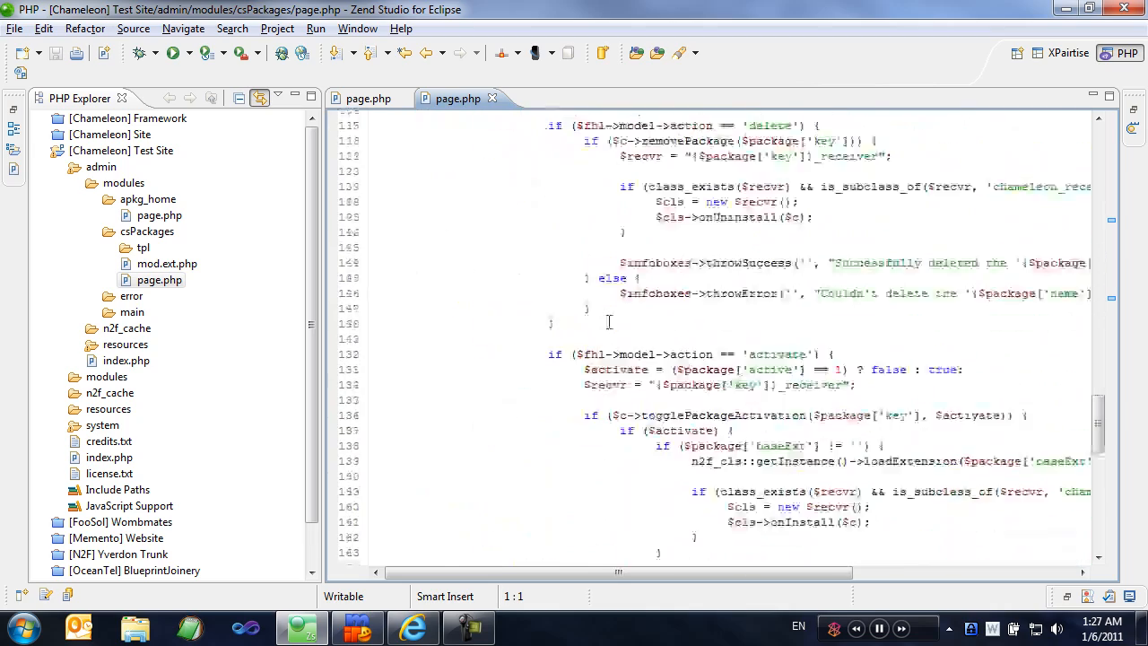
scroll(down, 3)
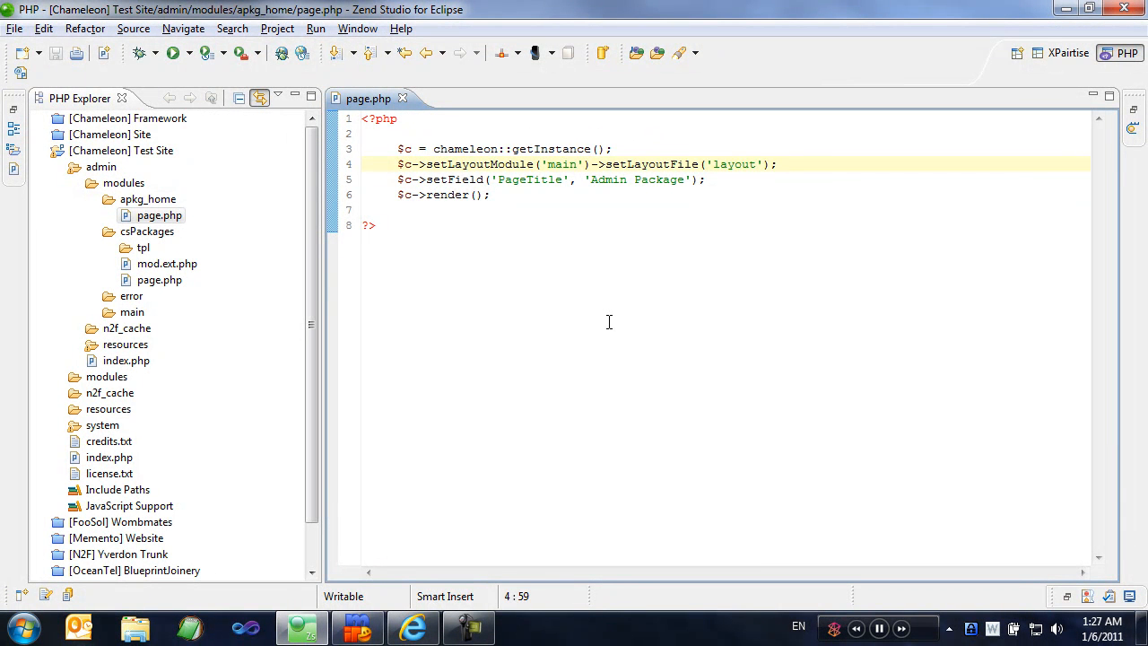
Step: Expand csPackages/tpl down to main/tpl/default and open layout.tpl
click(778, 165)
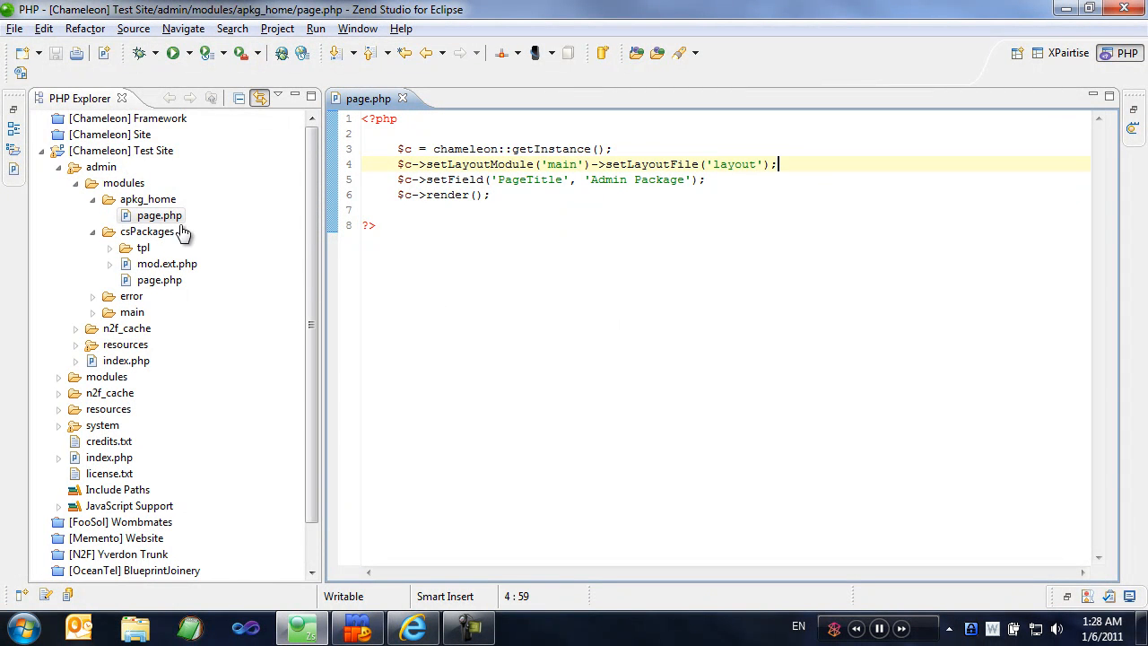
click(125, 247)
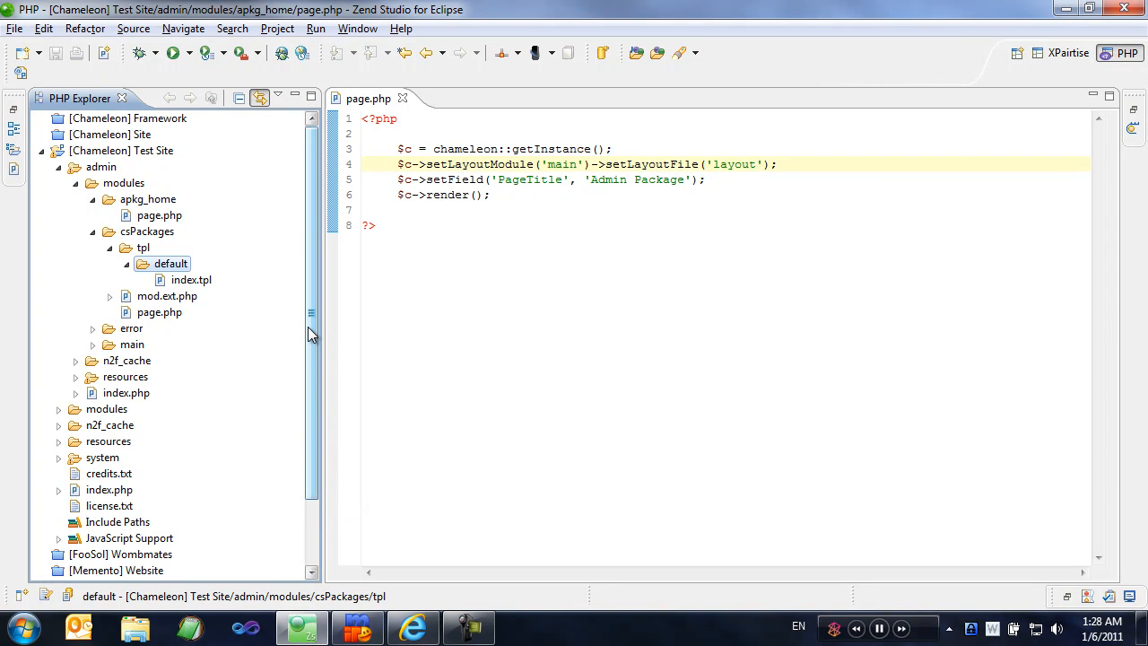
mouse_move(268, 331)
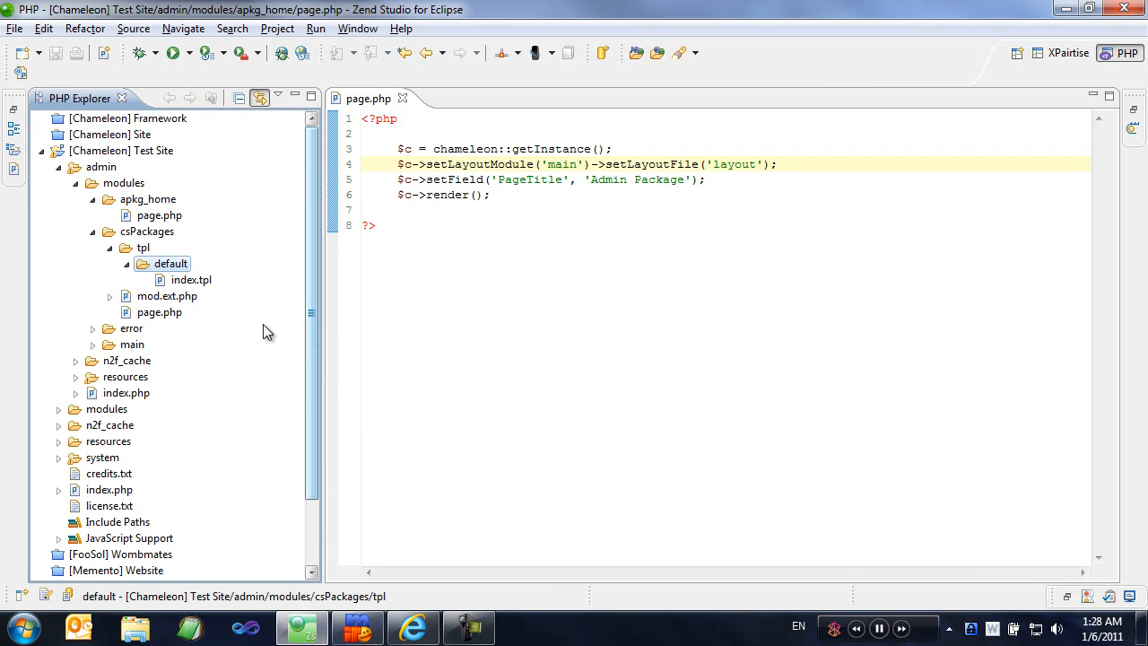
click(94, 344)
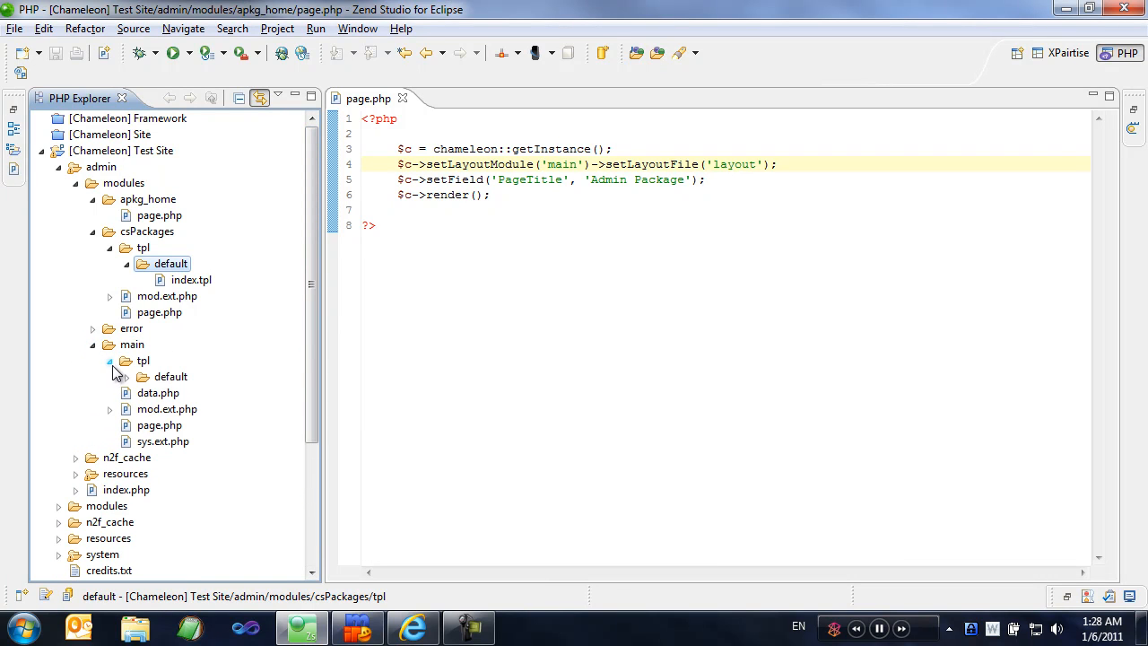
click(109, 376)
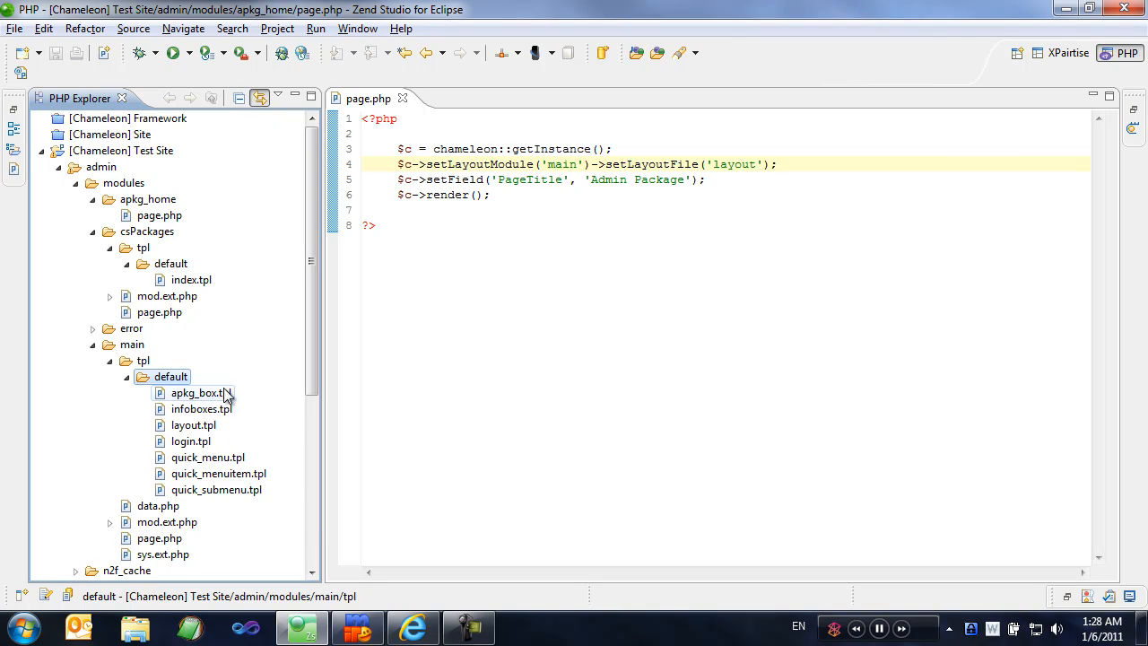
click(193, 425)
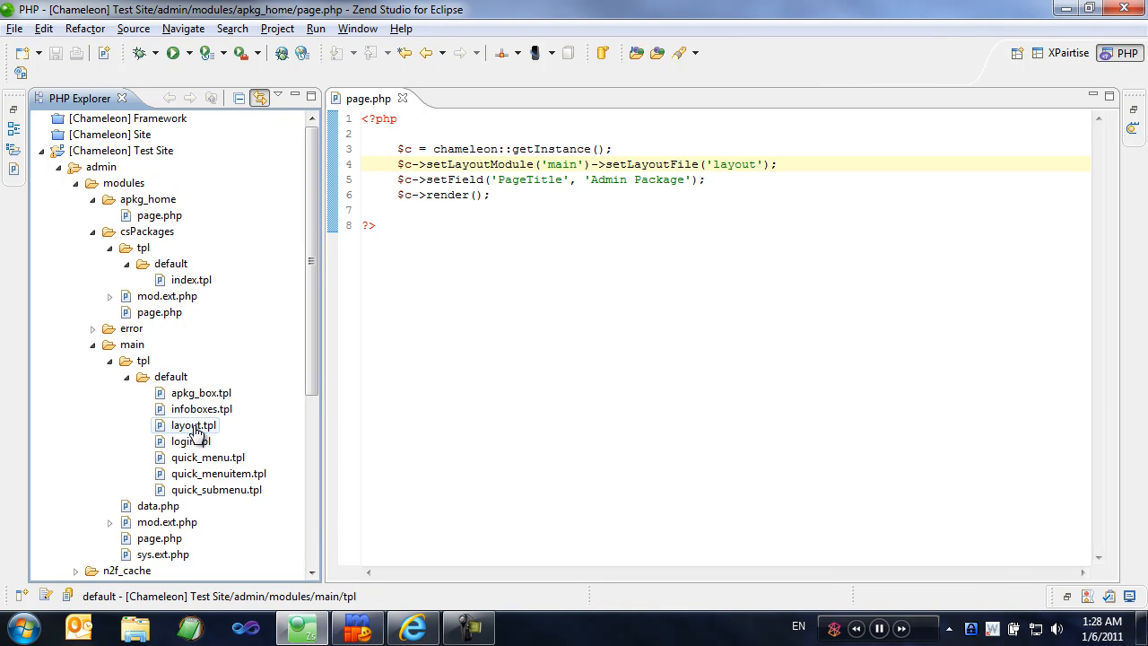
double_click(191, 425)
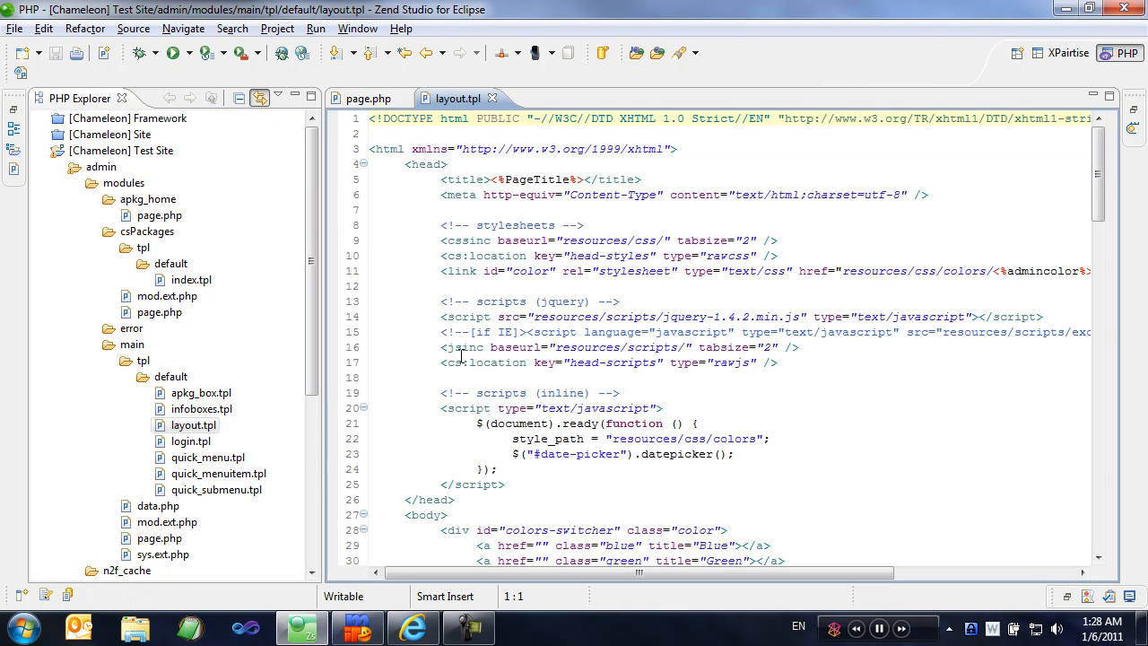